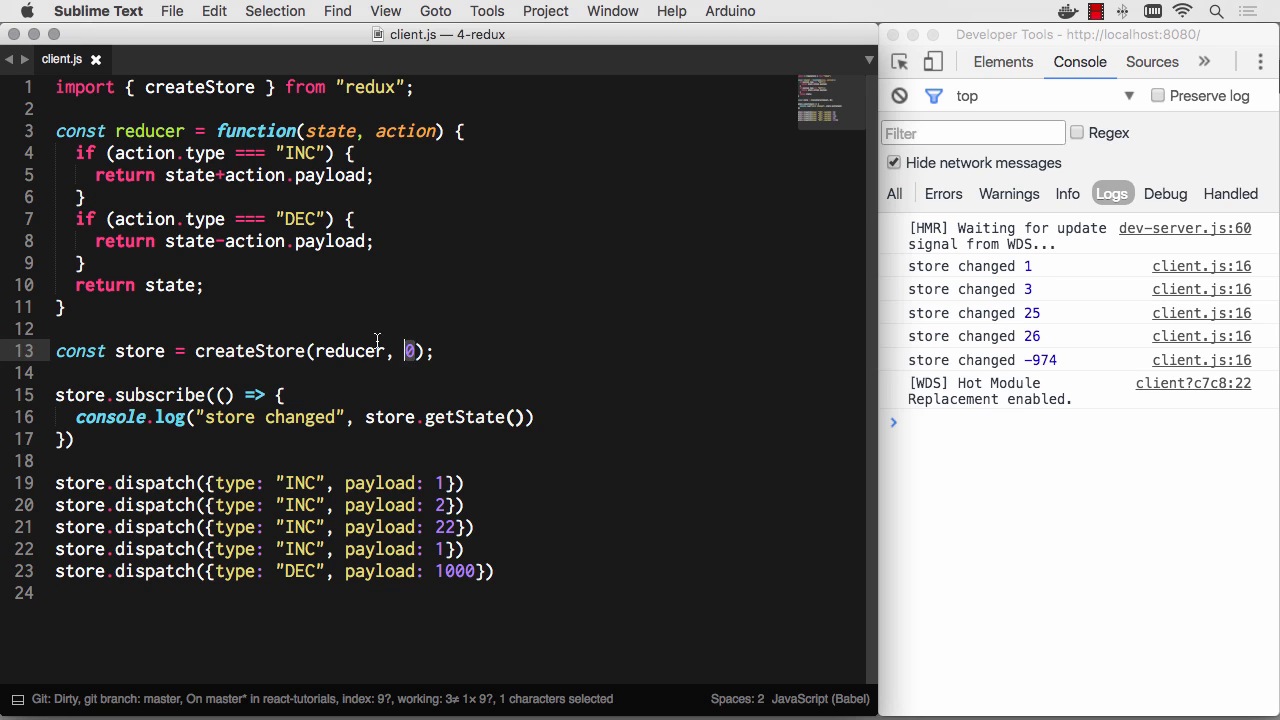
Replace createStore's initial state 0 with {user: {name: "Will", age: 35}, tweets: []}
left_click(435, 351)
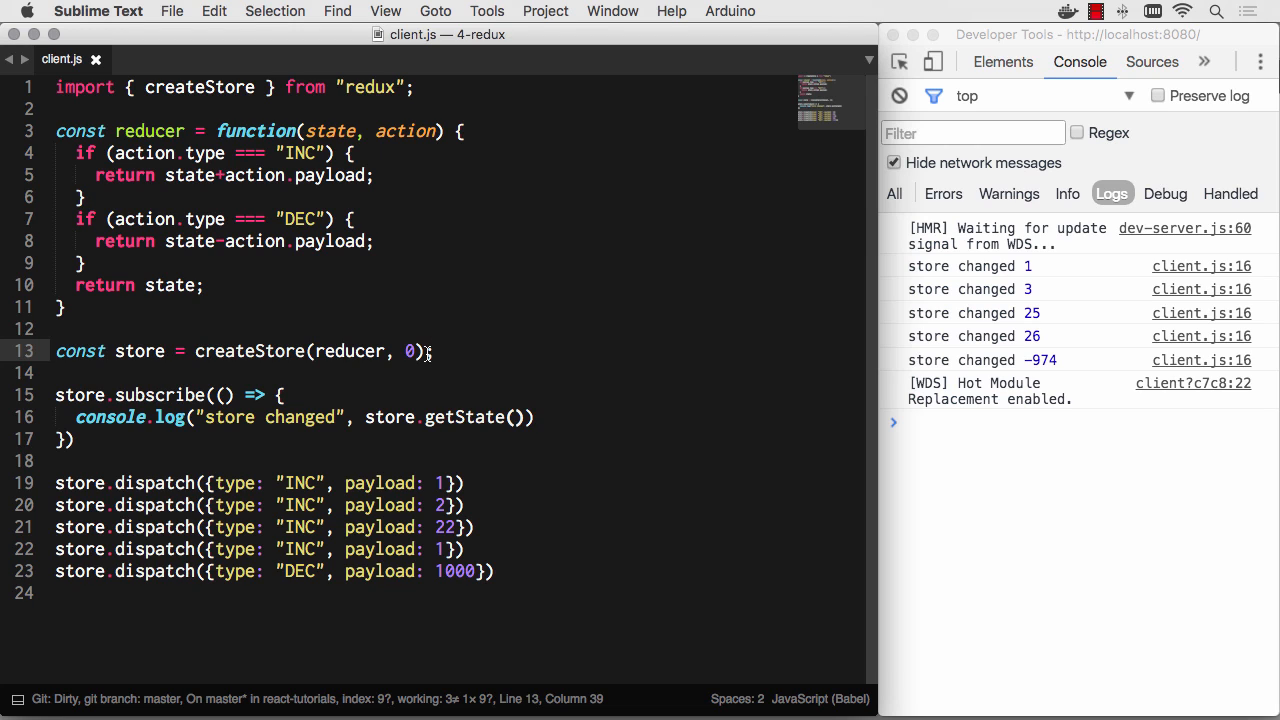
double_click(408, 351)
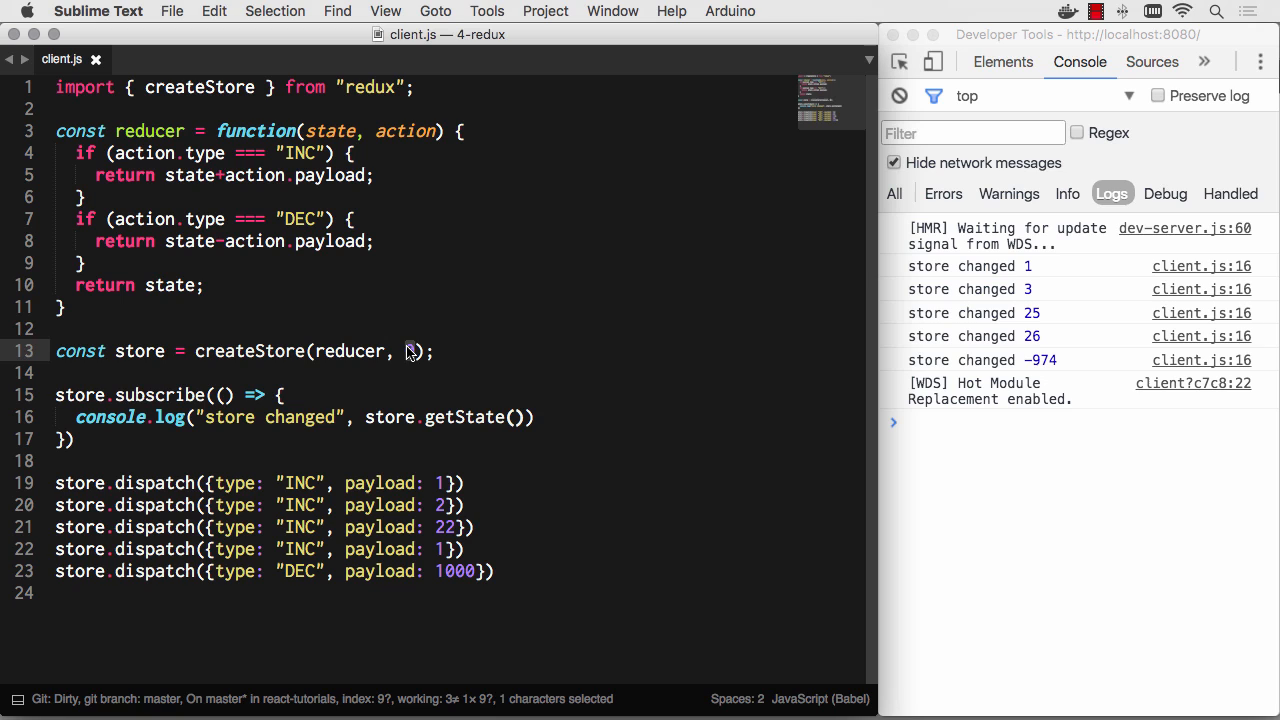
type("{")
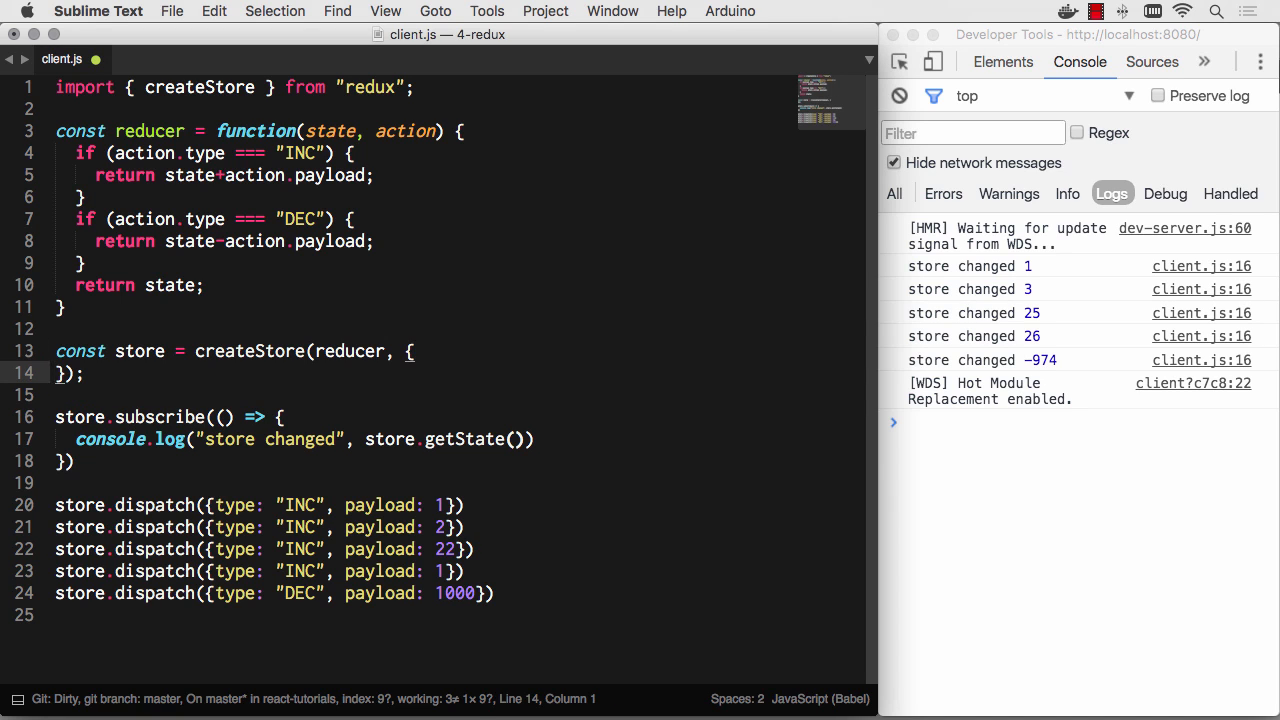
type("user: {")
type("nam")
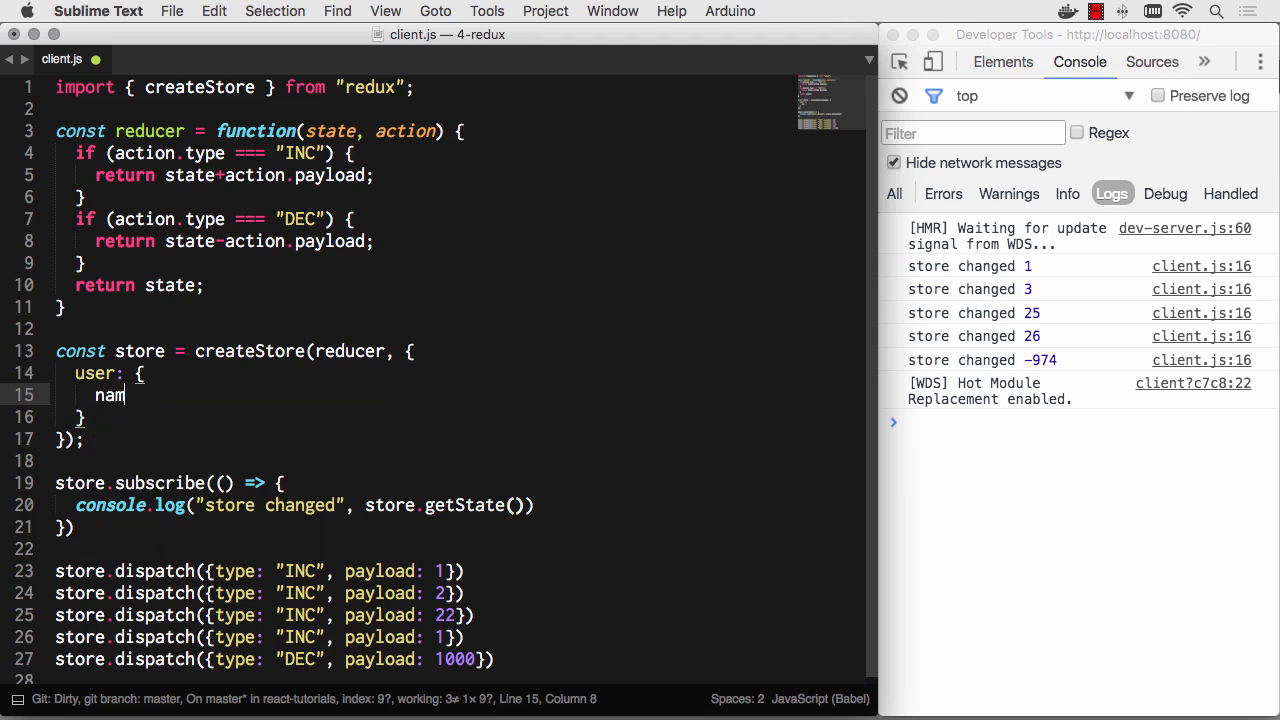
type("e: \"Will:\"")
type("age:")
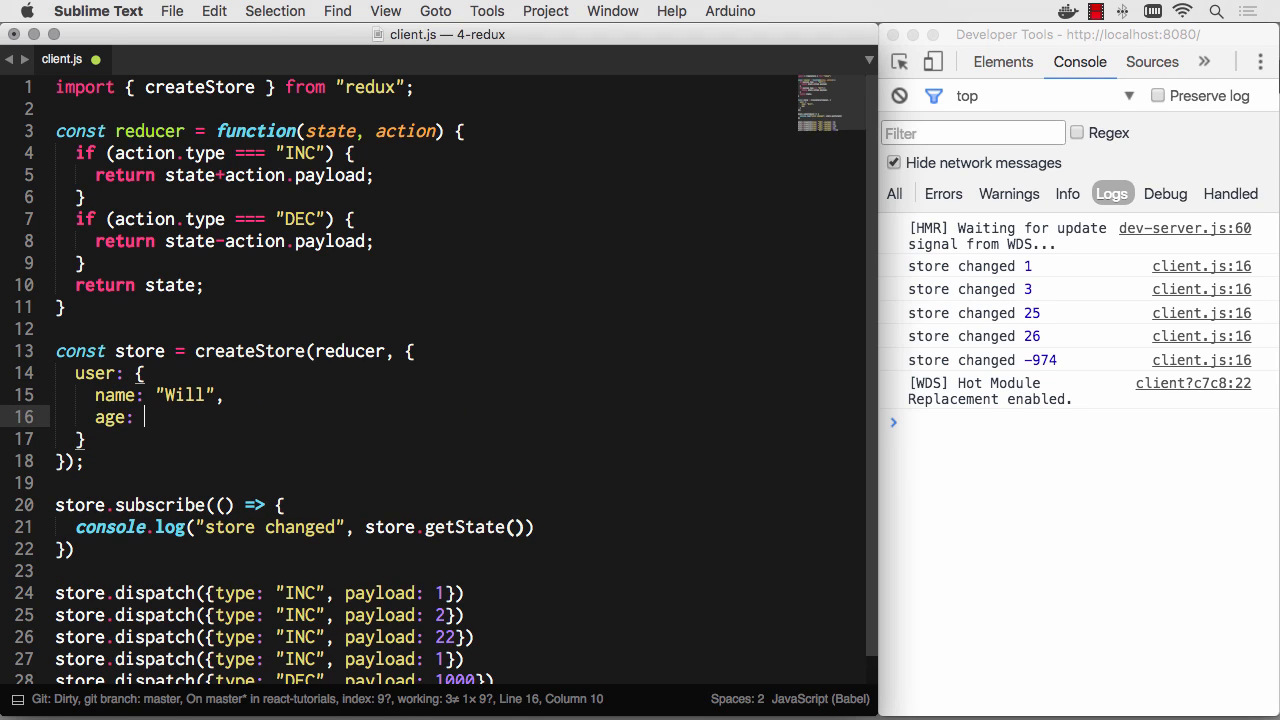
type("35,")
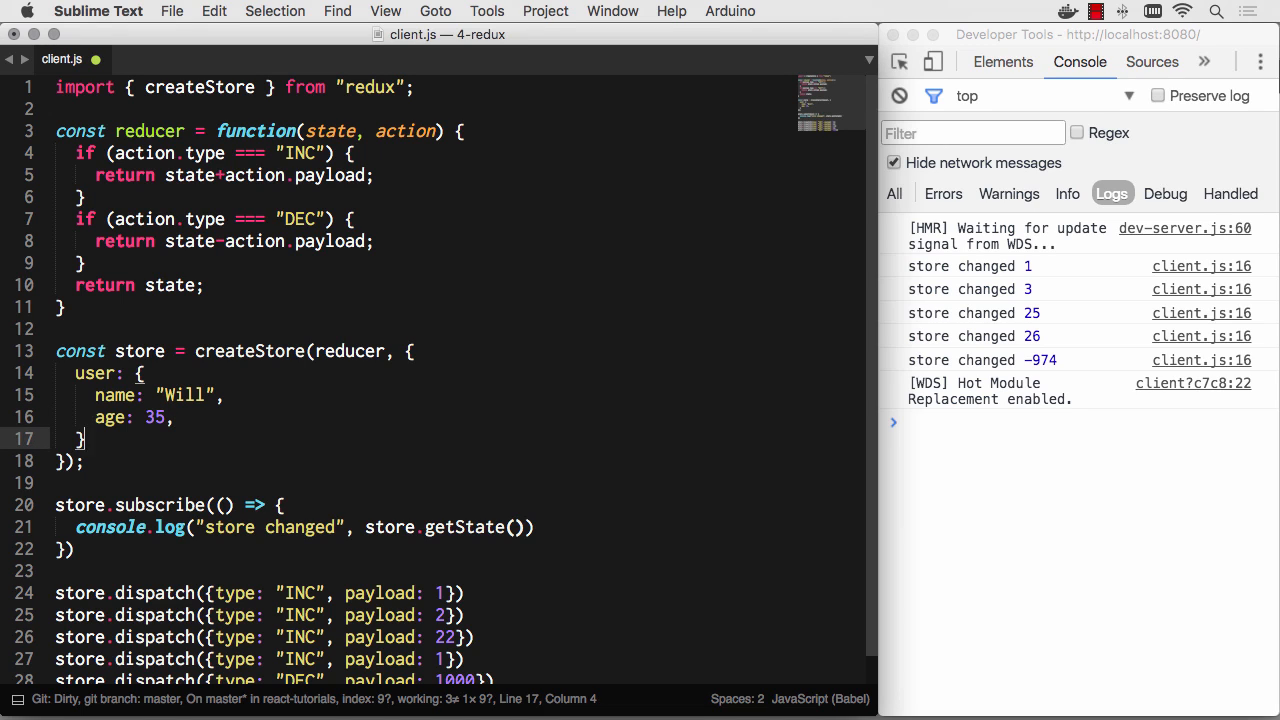
type("tweets")
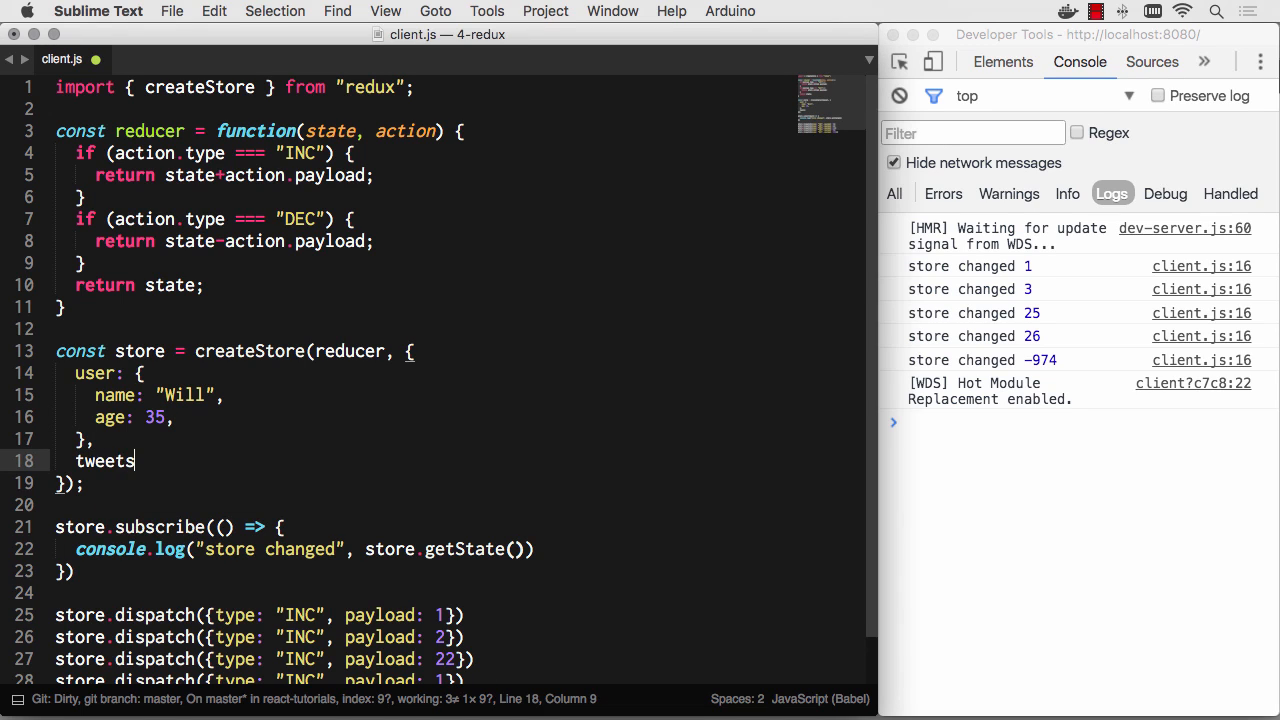
type(": []")
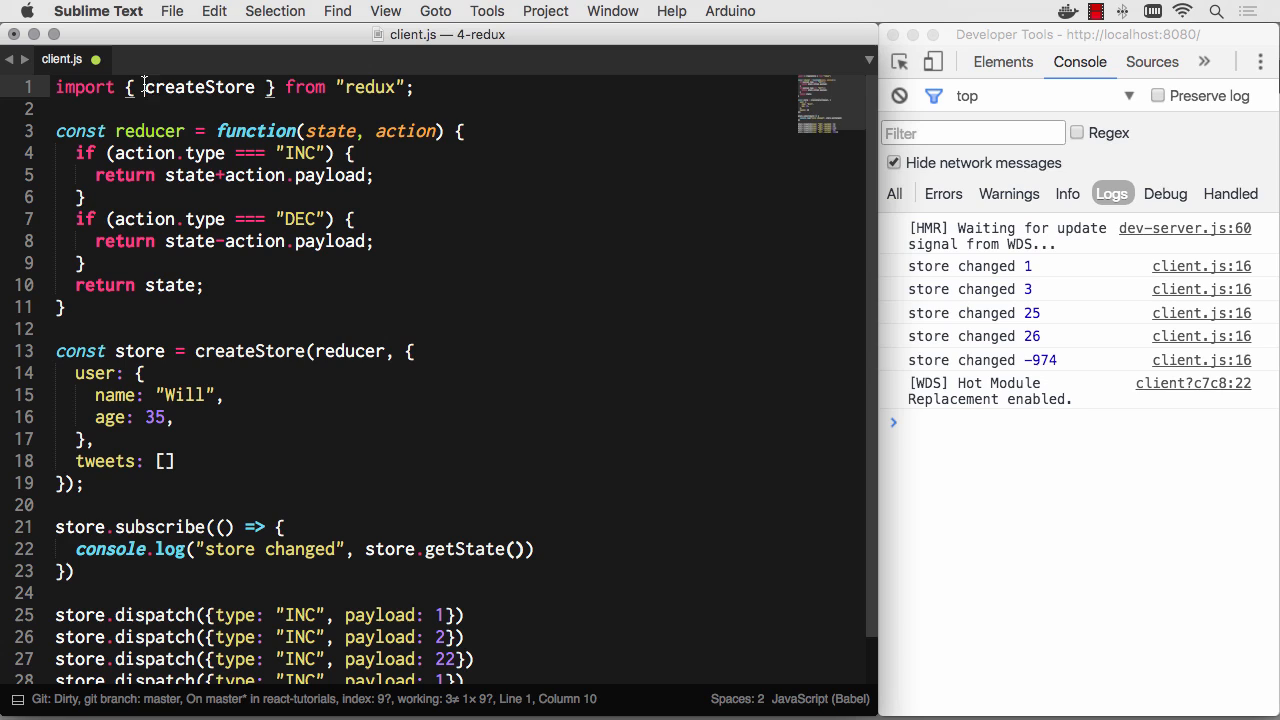
Import combineReducers, delete the counter reducer, and stub userReducer and tweetsReducer arrow functions
type("combineReducers,")
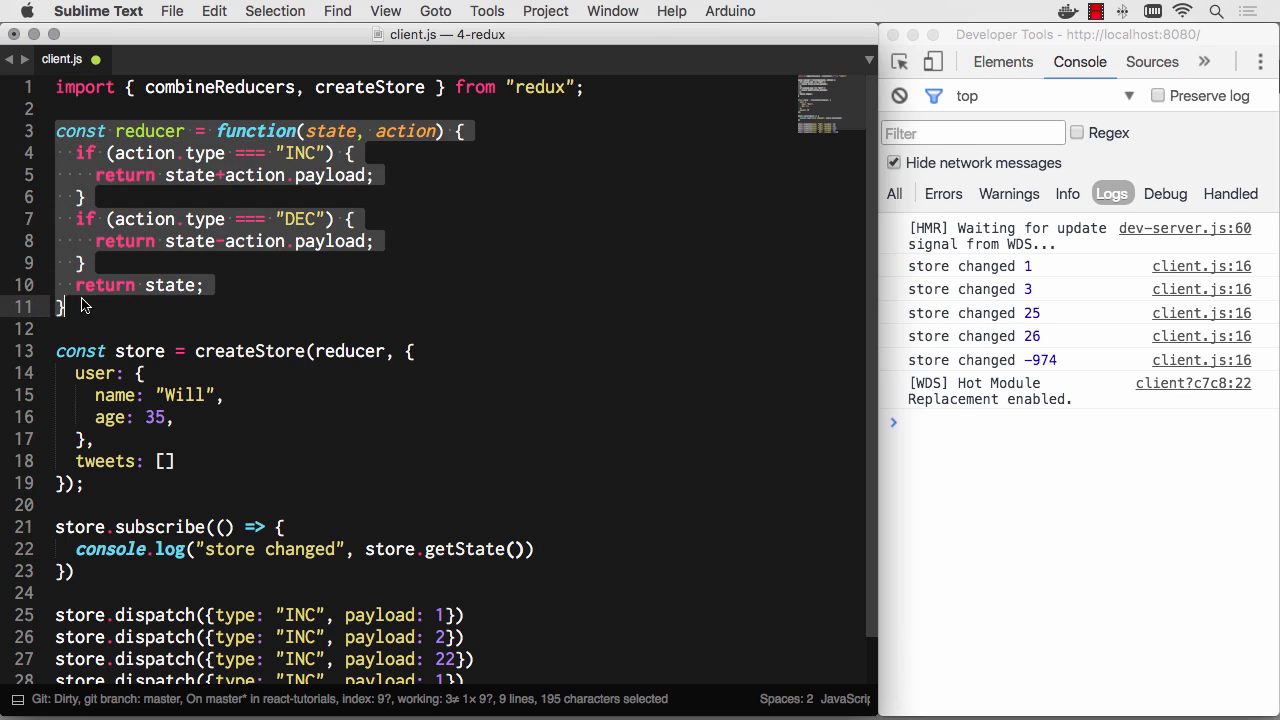
key("Delete")
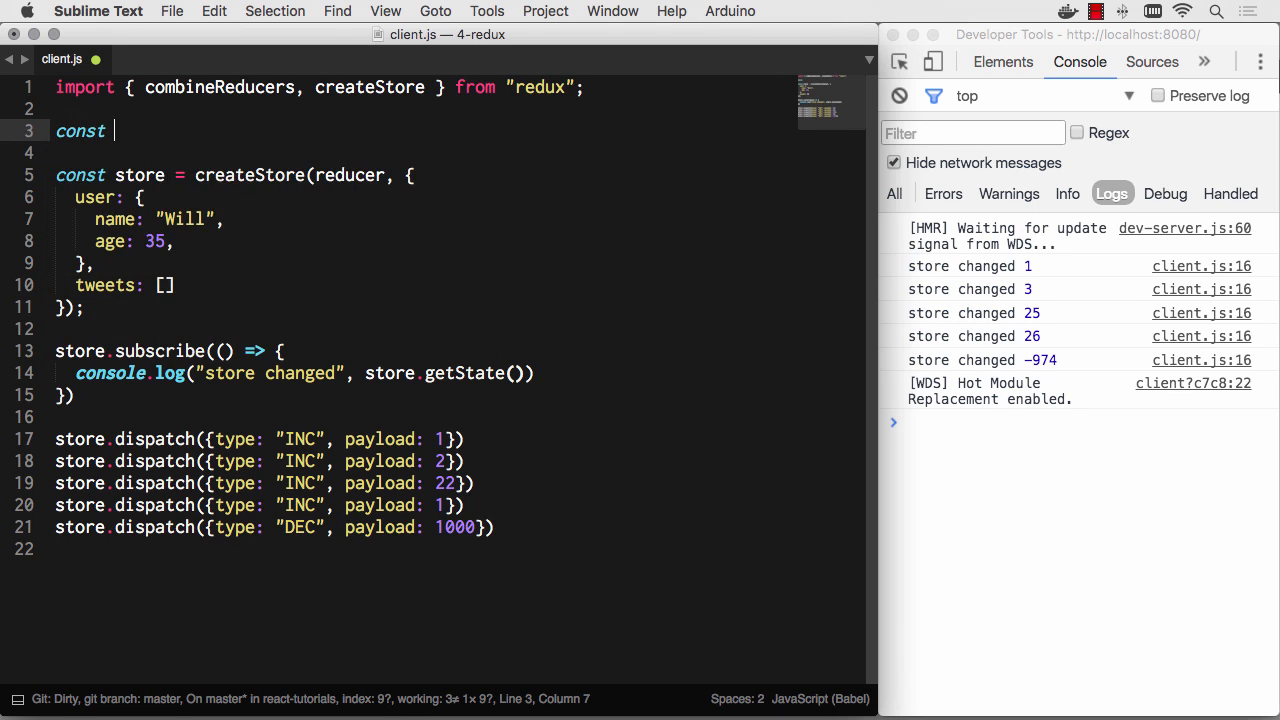
type("userReducer")
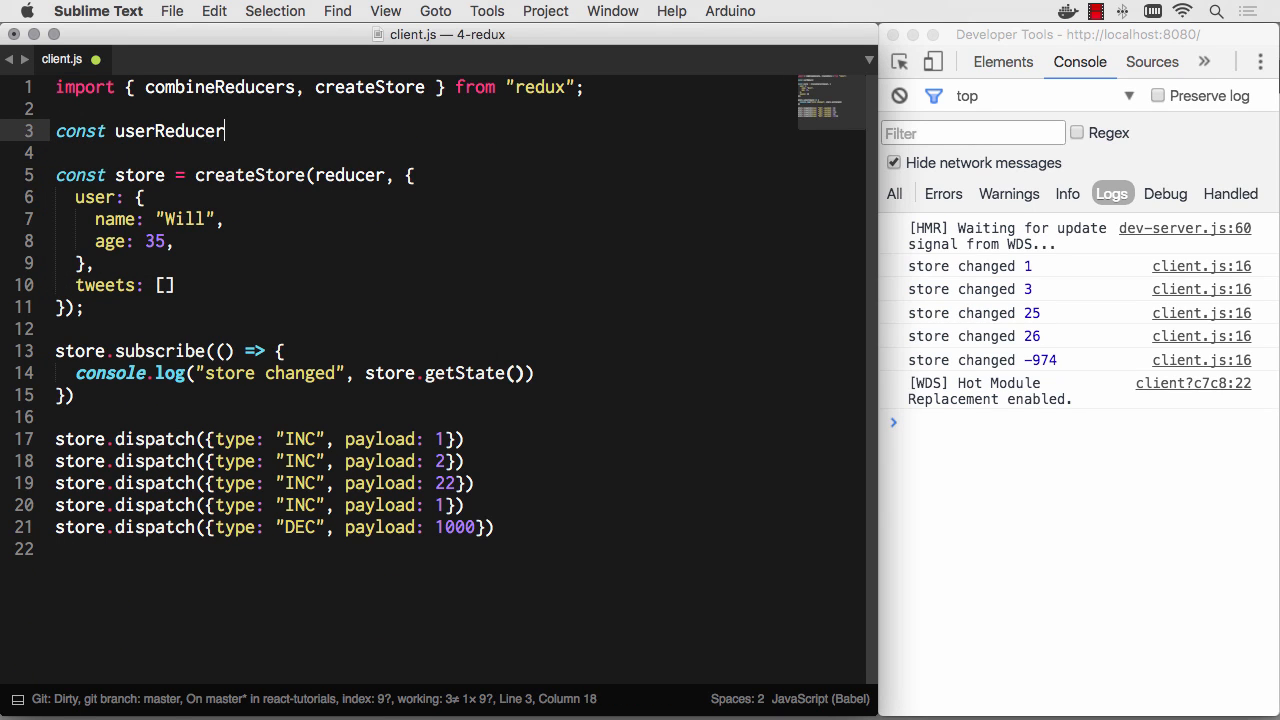
type("()")
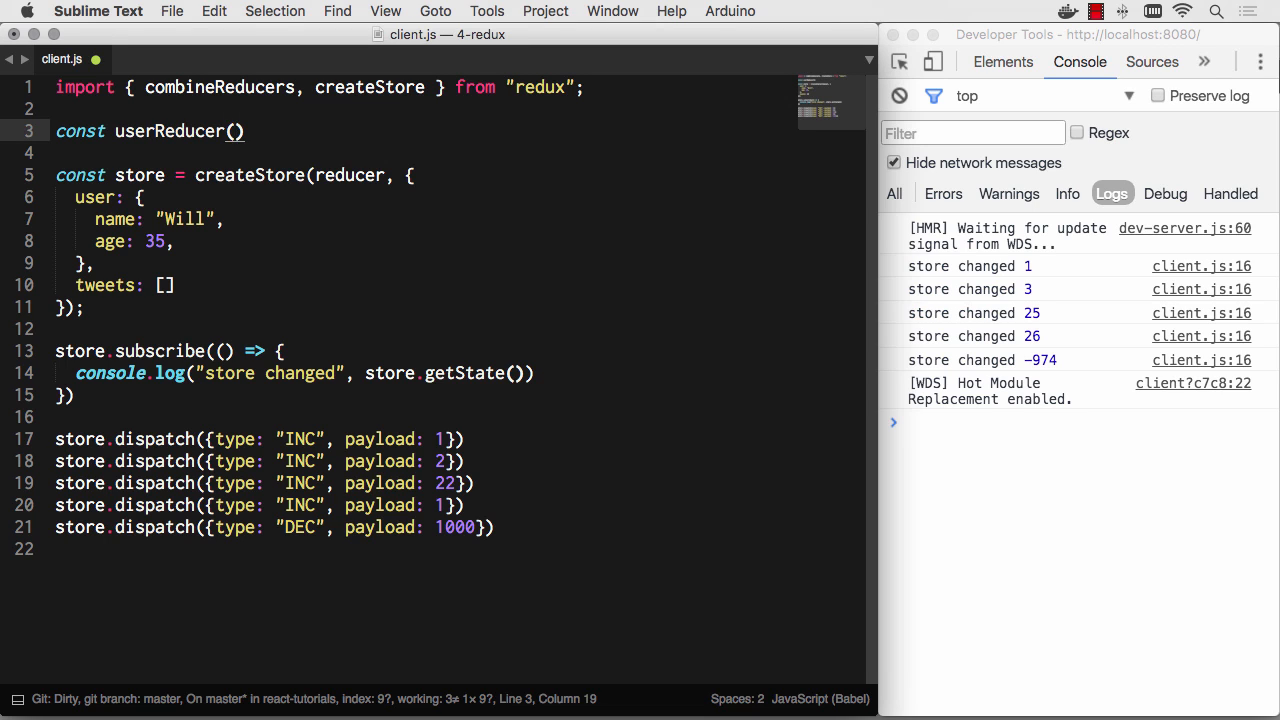
type("= fun")
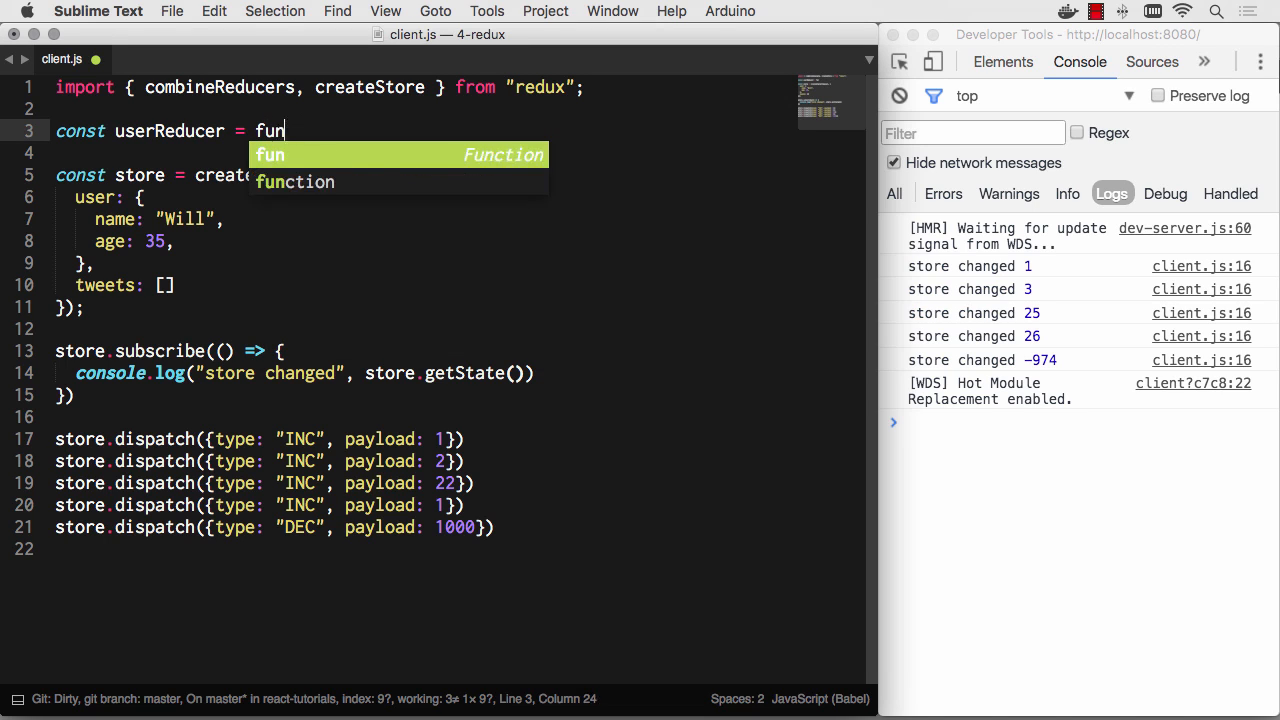
key("Tab")
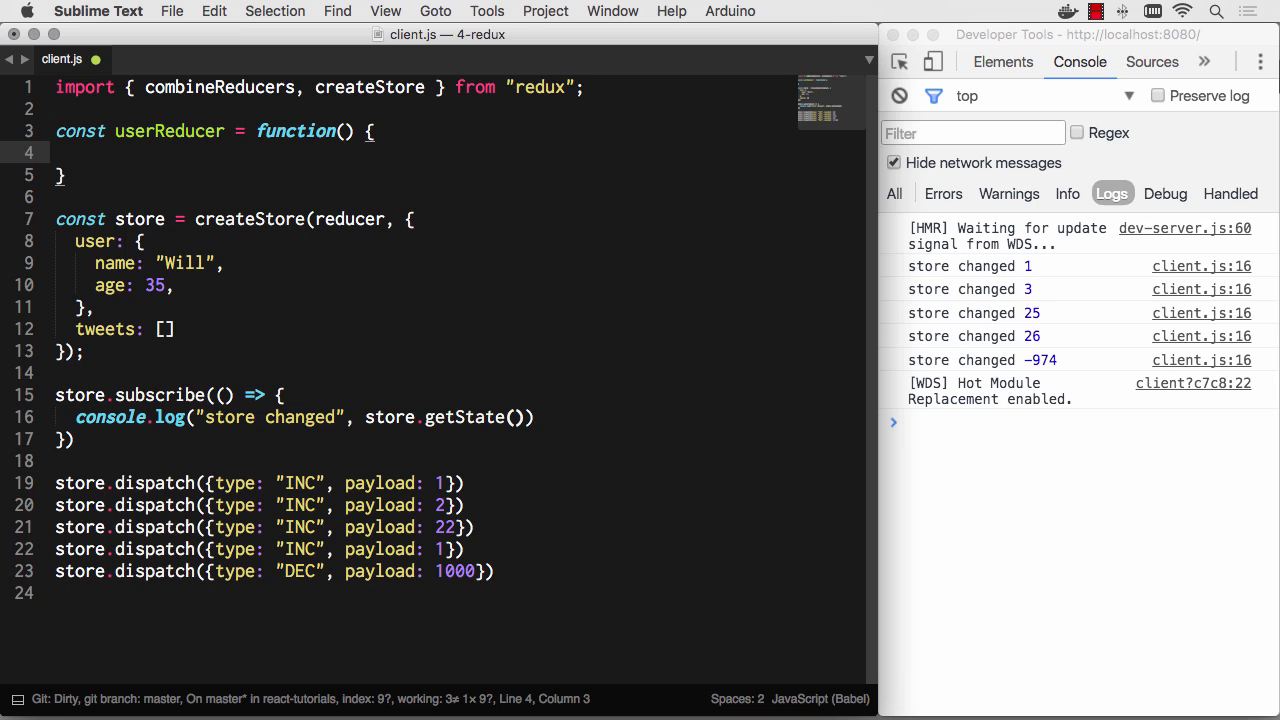
type("state, a")
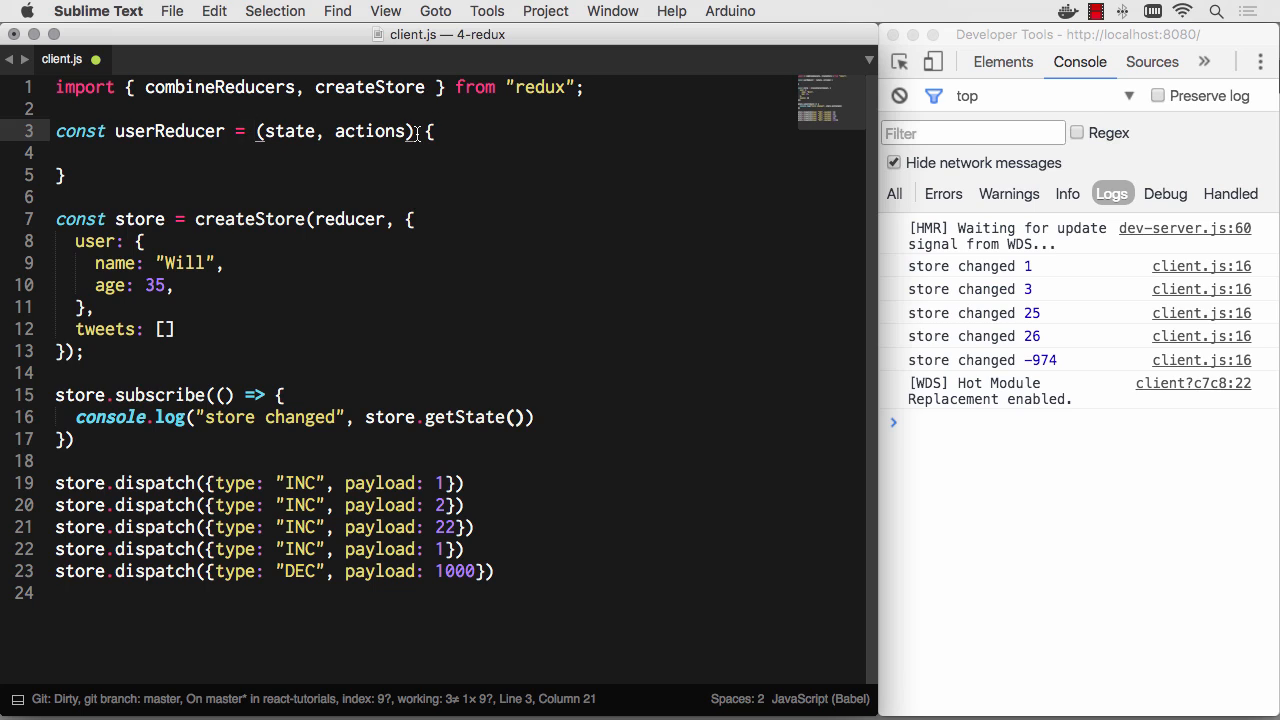
type("=>")
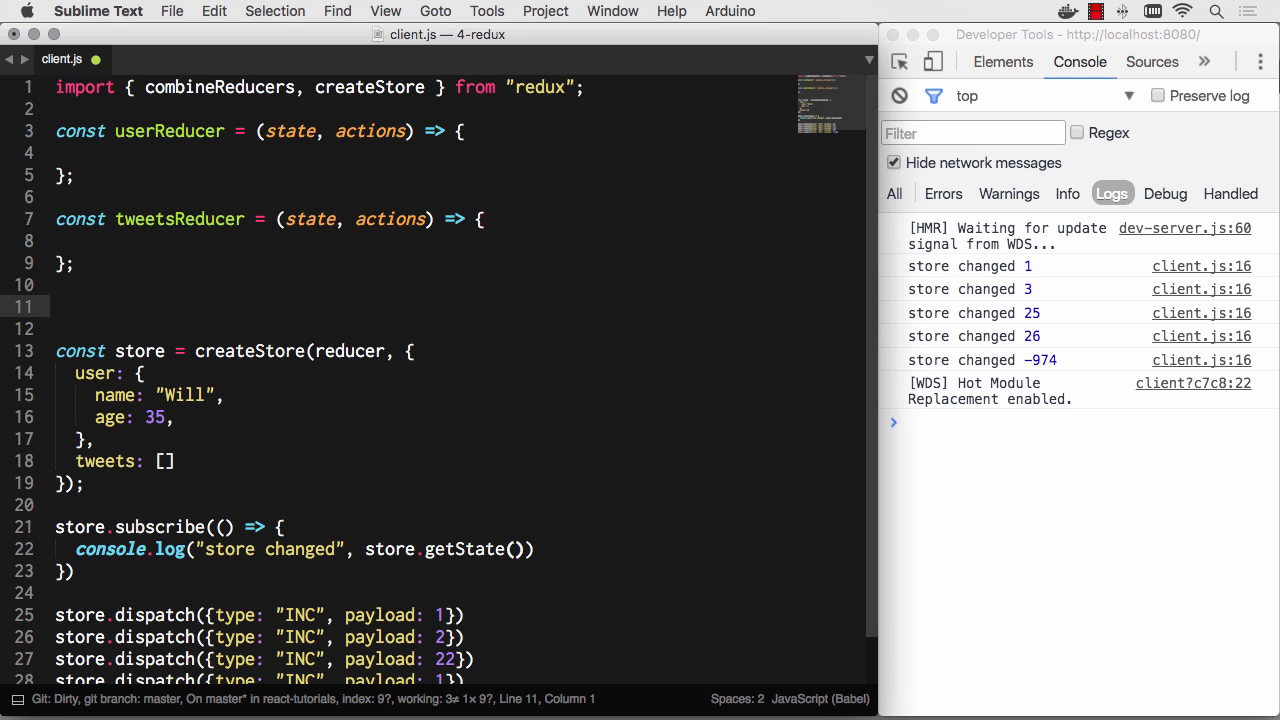
Write const reducers = combineReducers({ user: userReducer }), autocompleting userReducer
type("const reducers =")
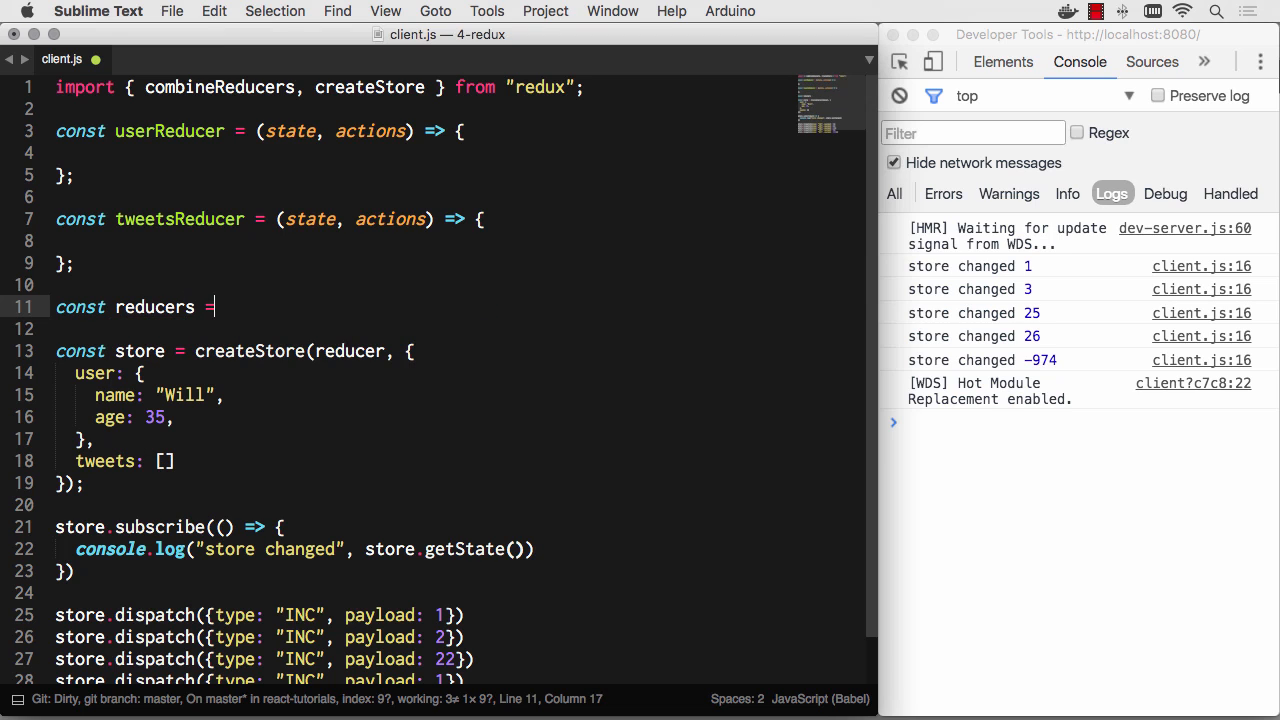
type("combineReducers({")
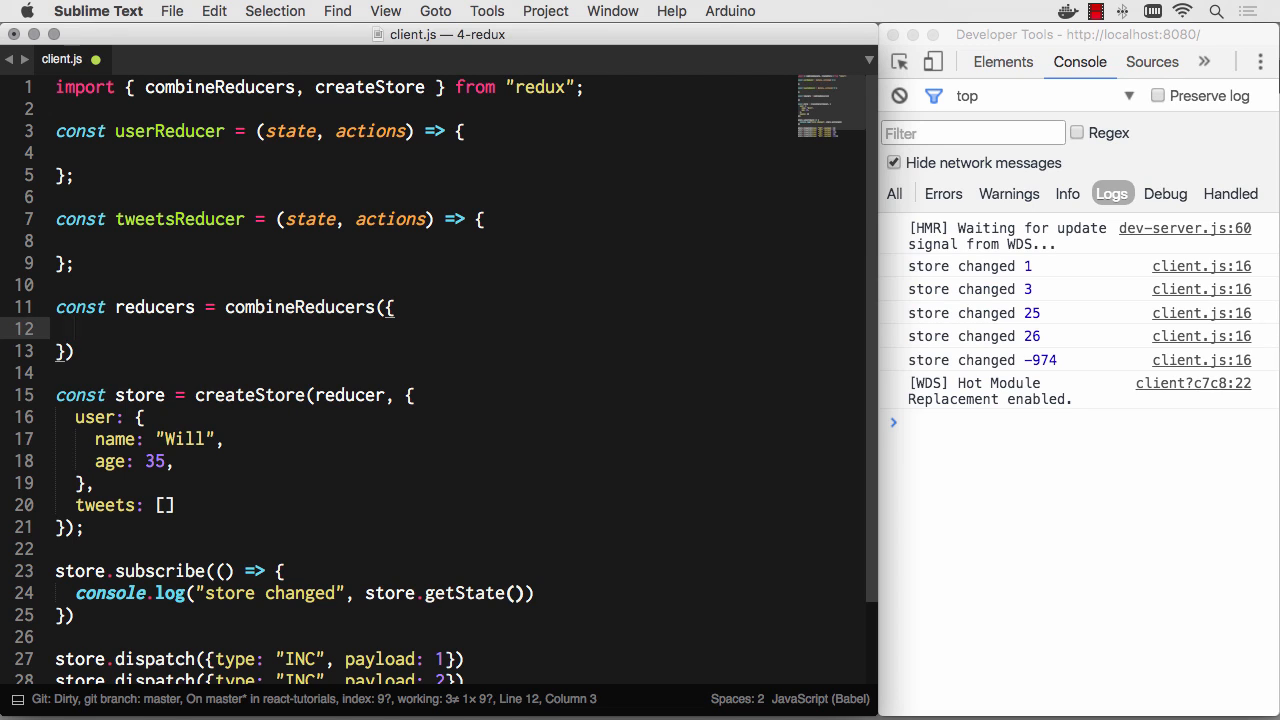
type("user:")
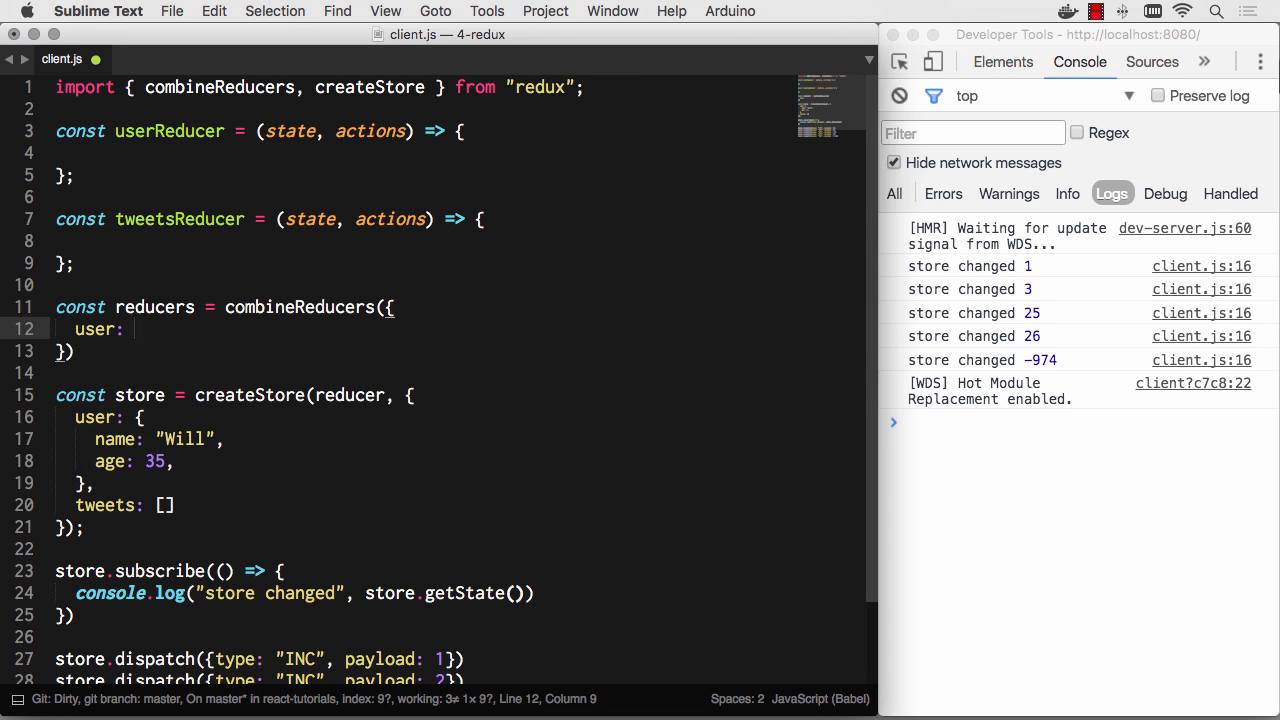
type("userR")
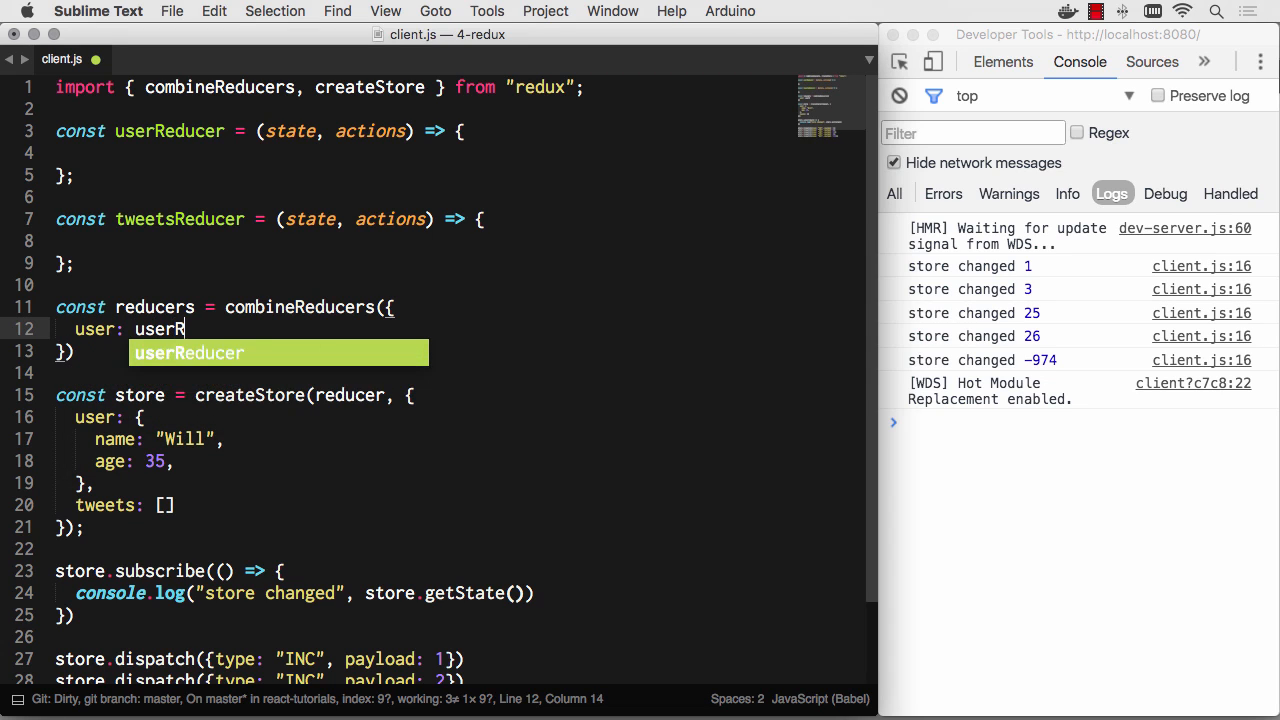
key("Tab")
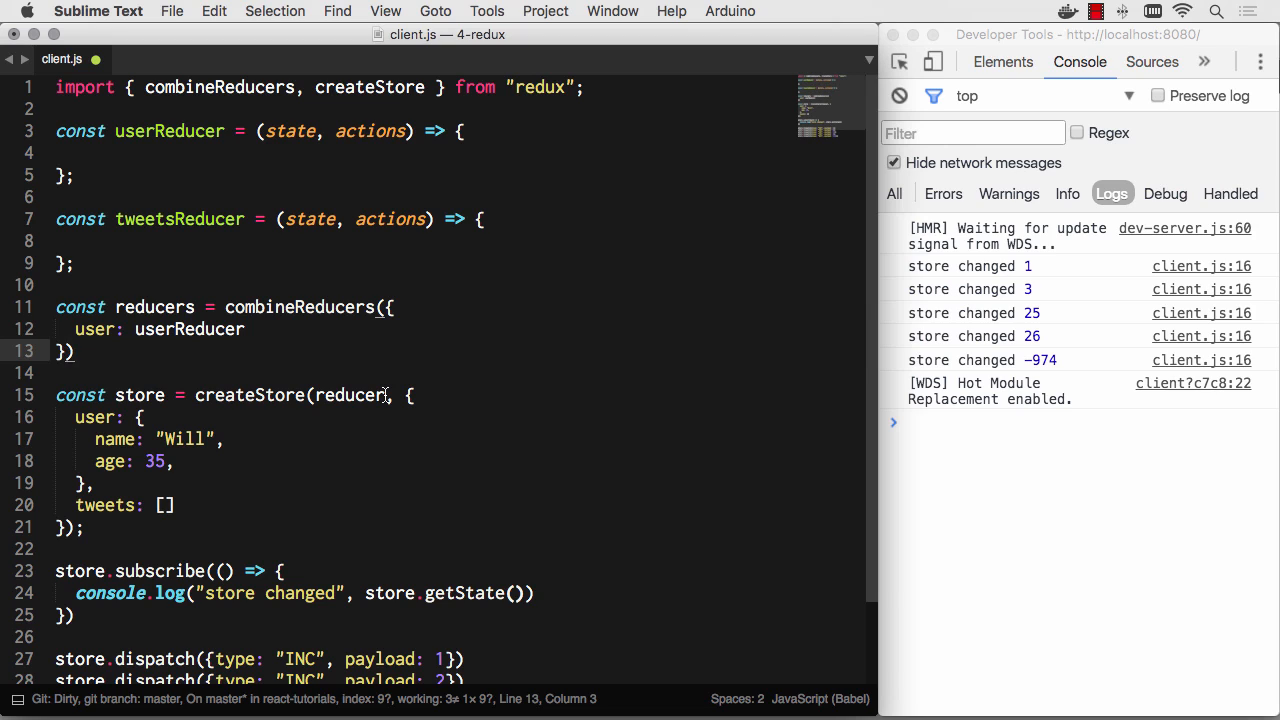
Pass reducers to createStore, default both reducers' state to {}, and discard a stray defaults line
double_click(348, 395)
type("={")
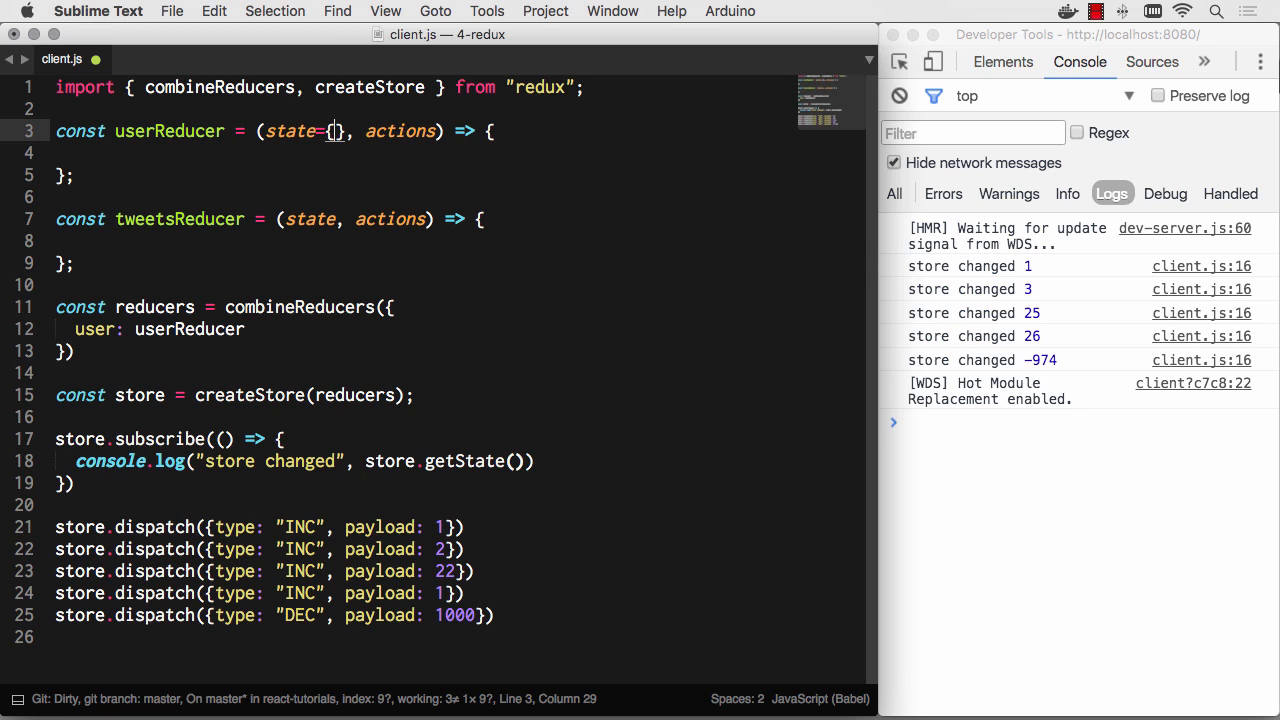
type("nam")
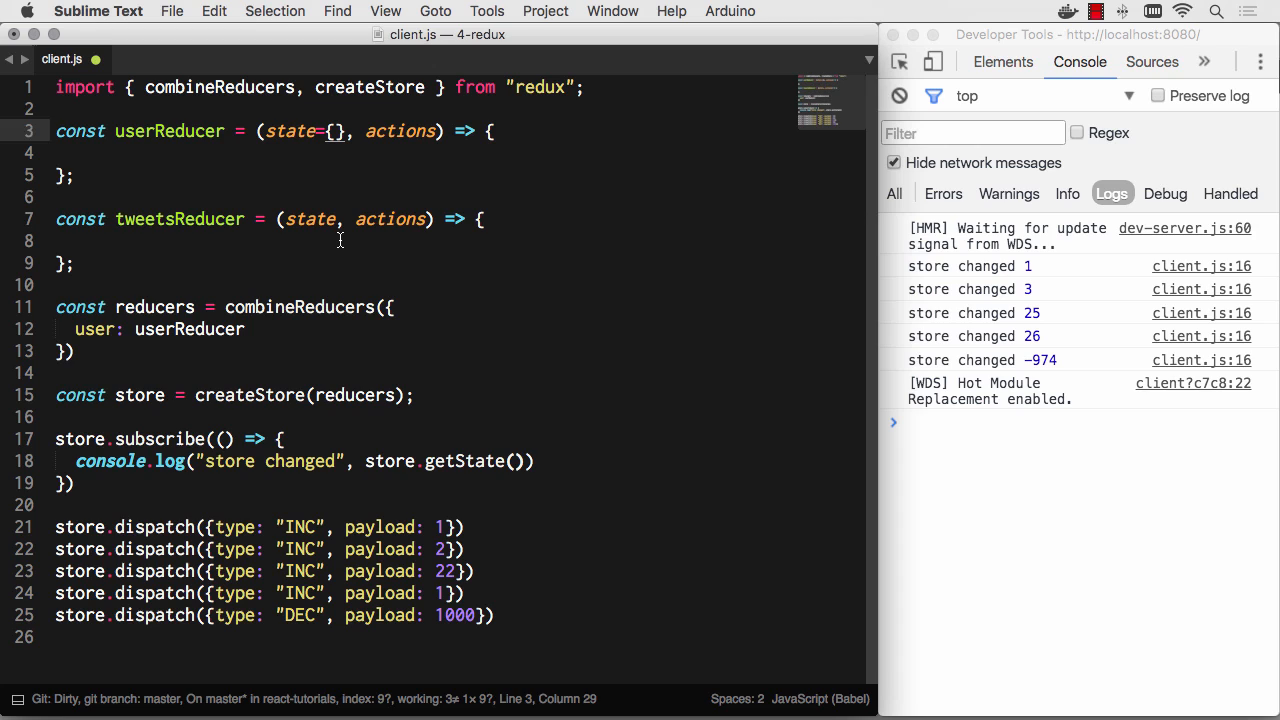
type("={}")
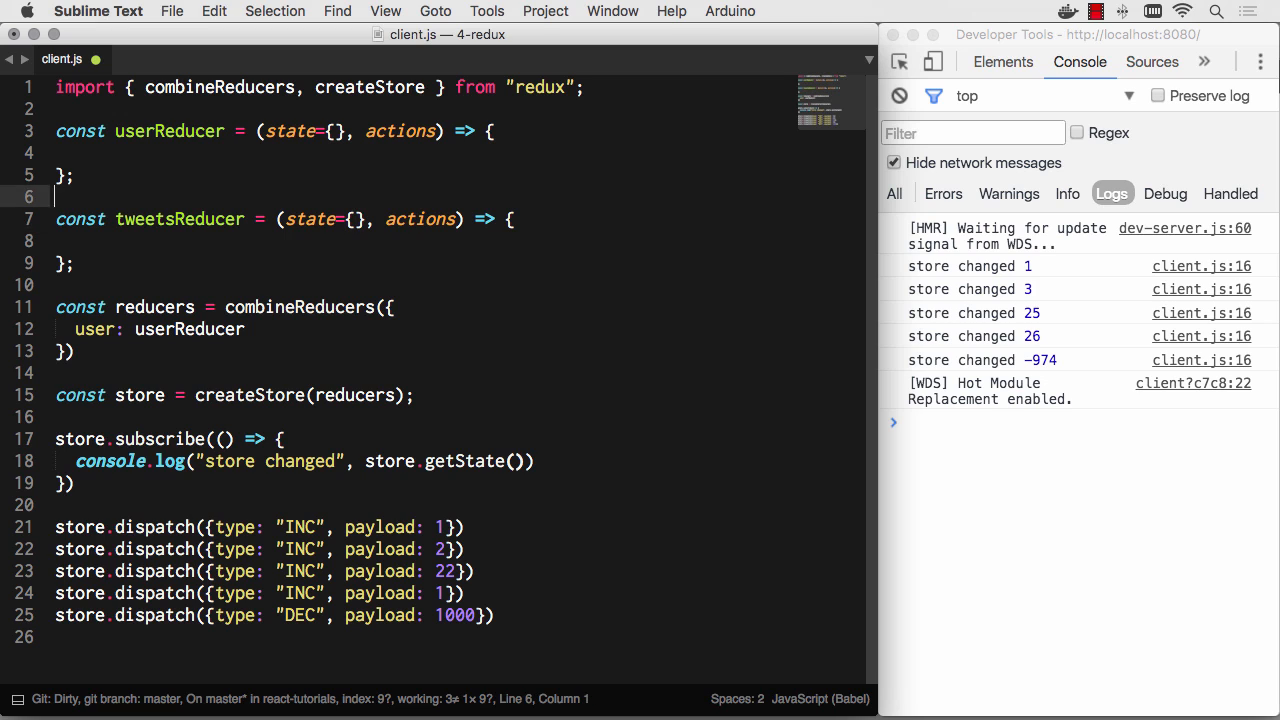
type("const def")
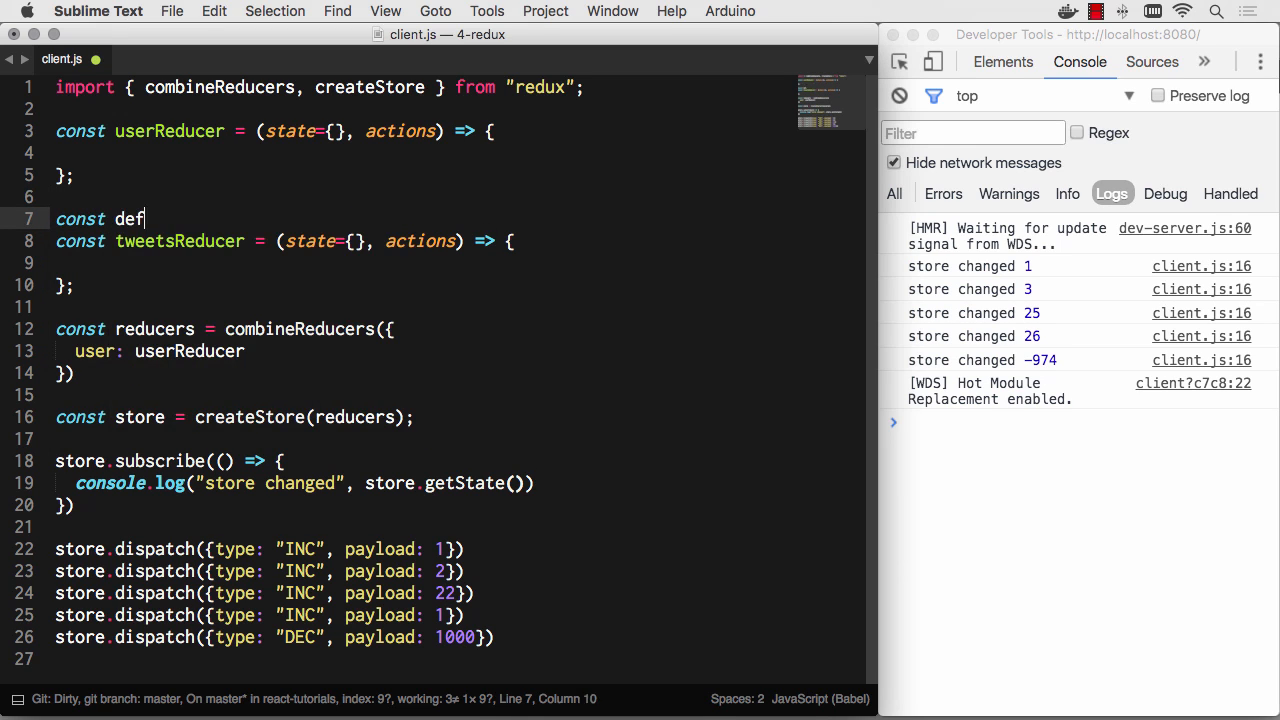
type("aults")
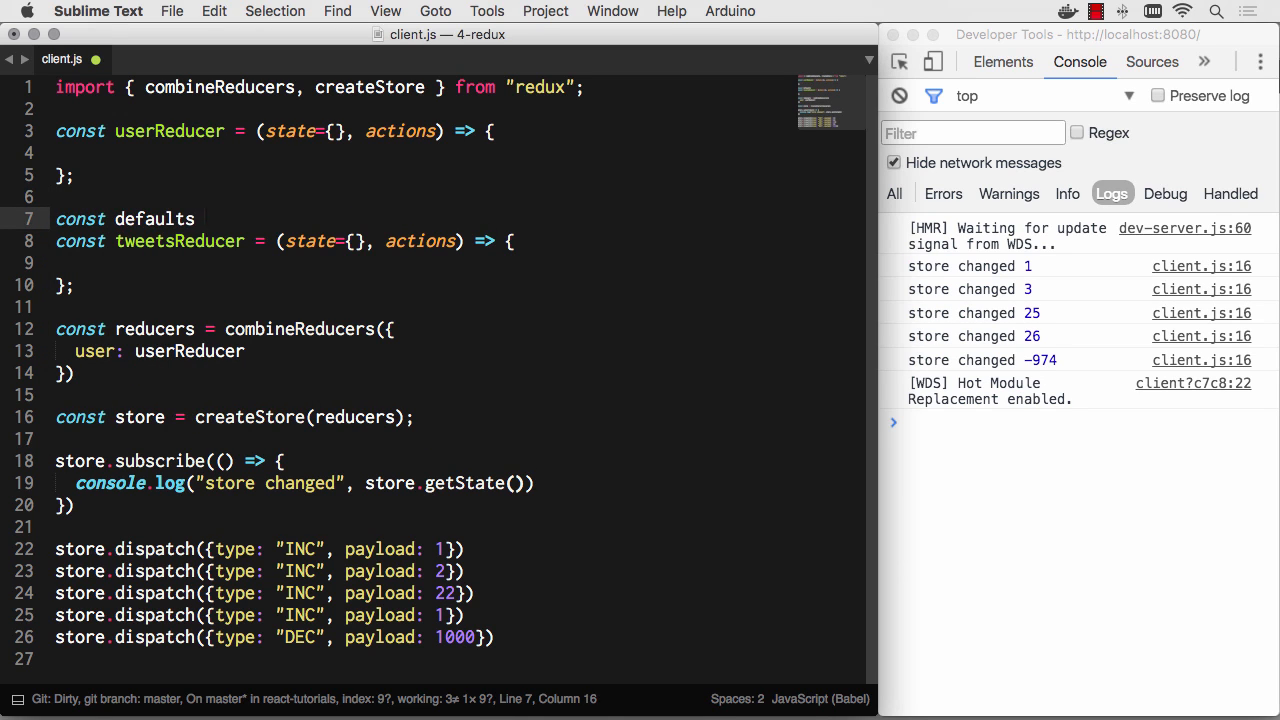
key("Backspace")
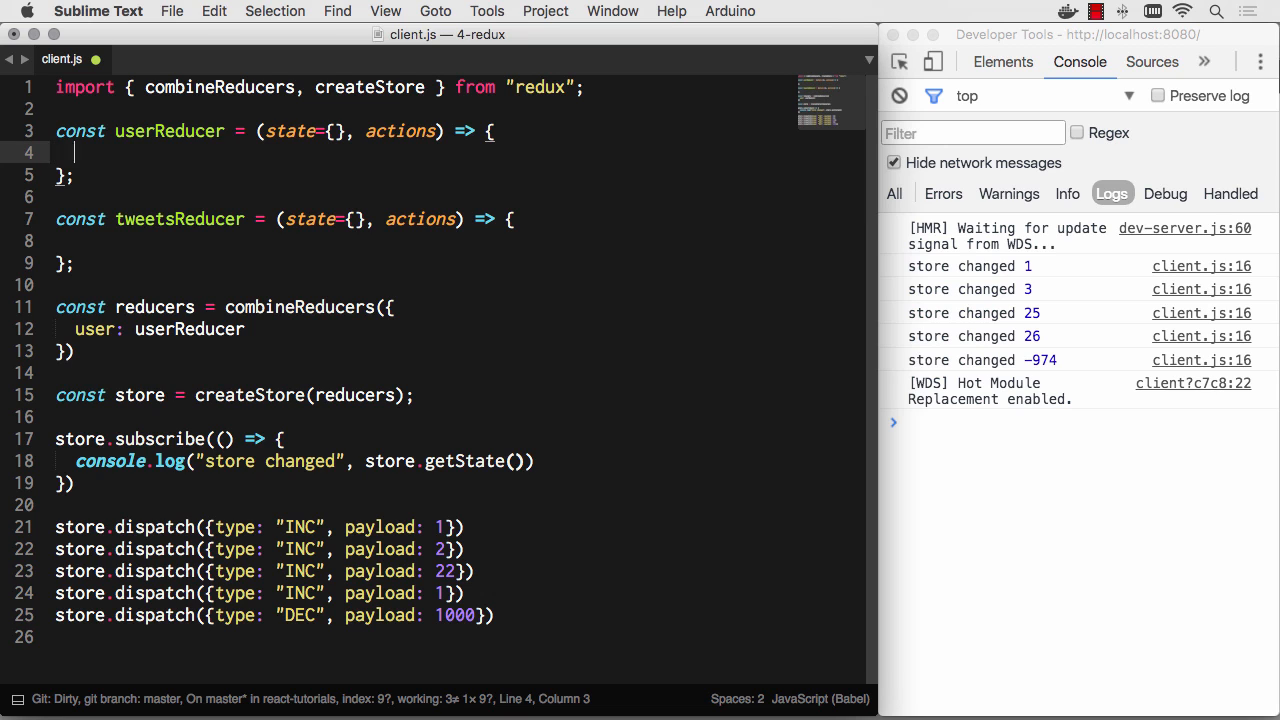
Add 'return state;' to both reducers and map tweets to tweetsReducer in combineReducers
type("return stat")
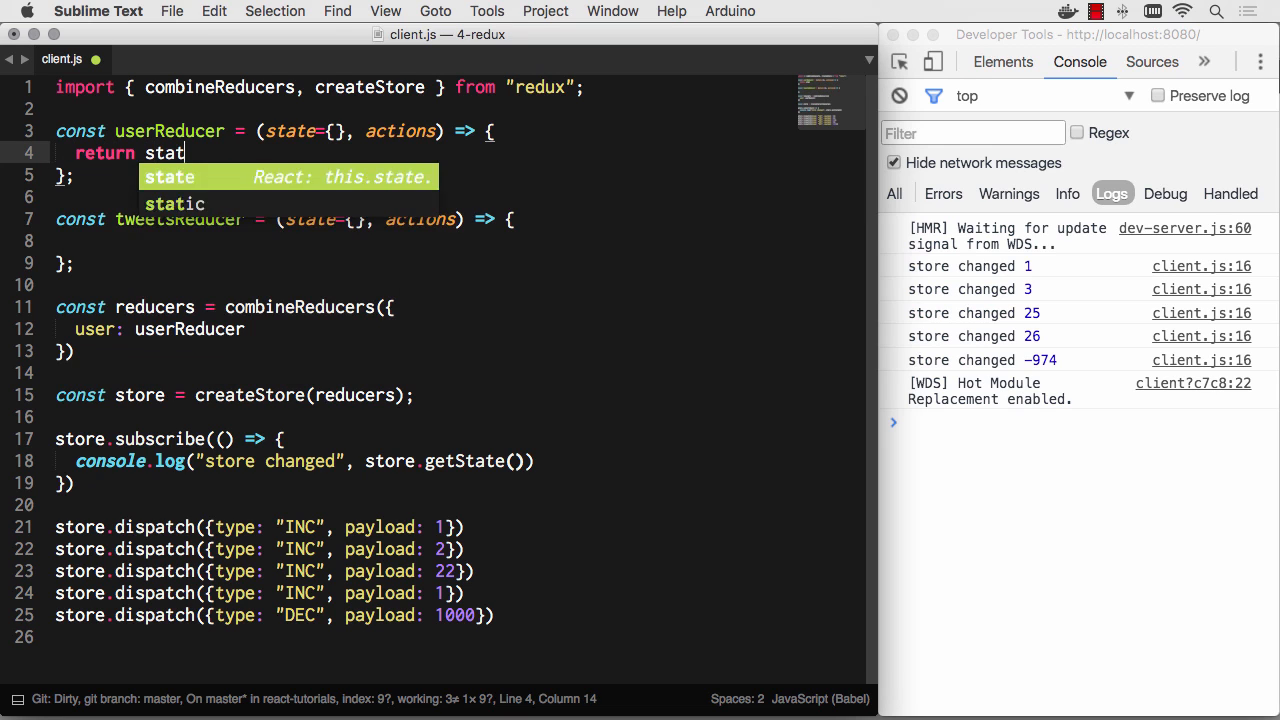
type("e;")
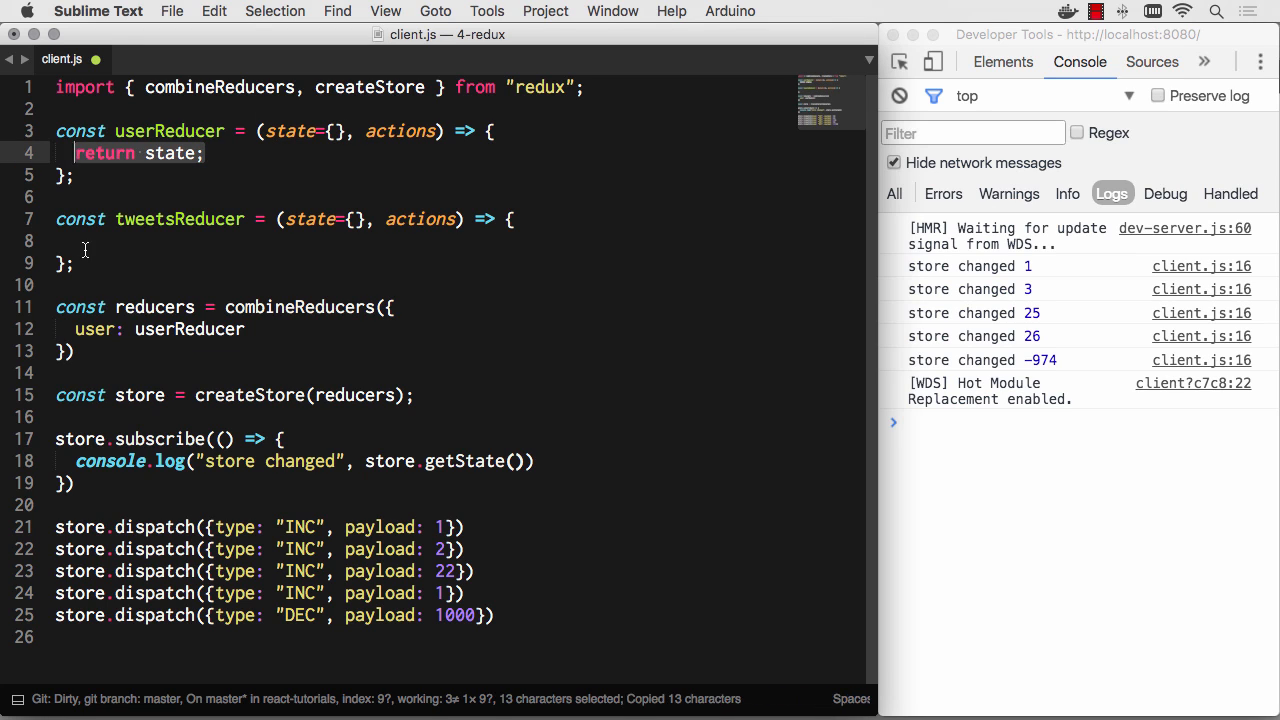
type("return state;")
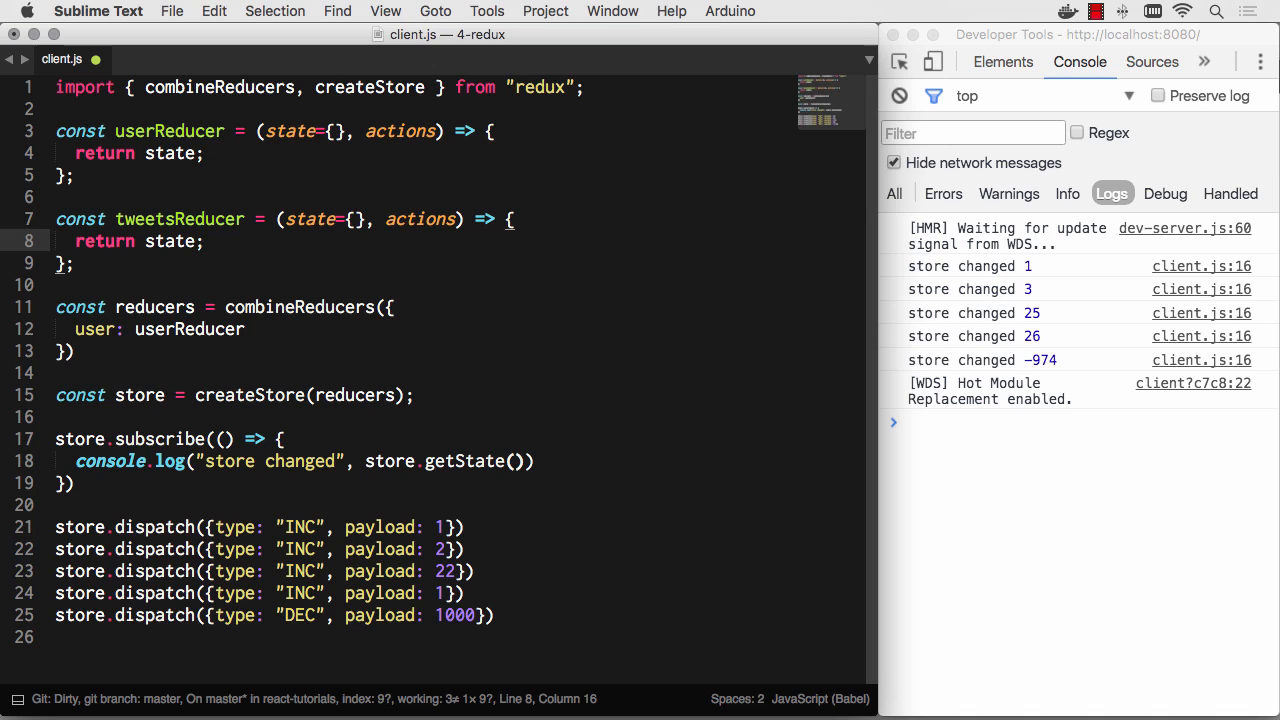
type(",")
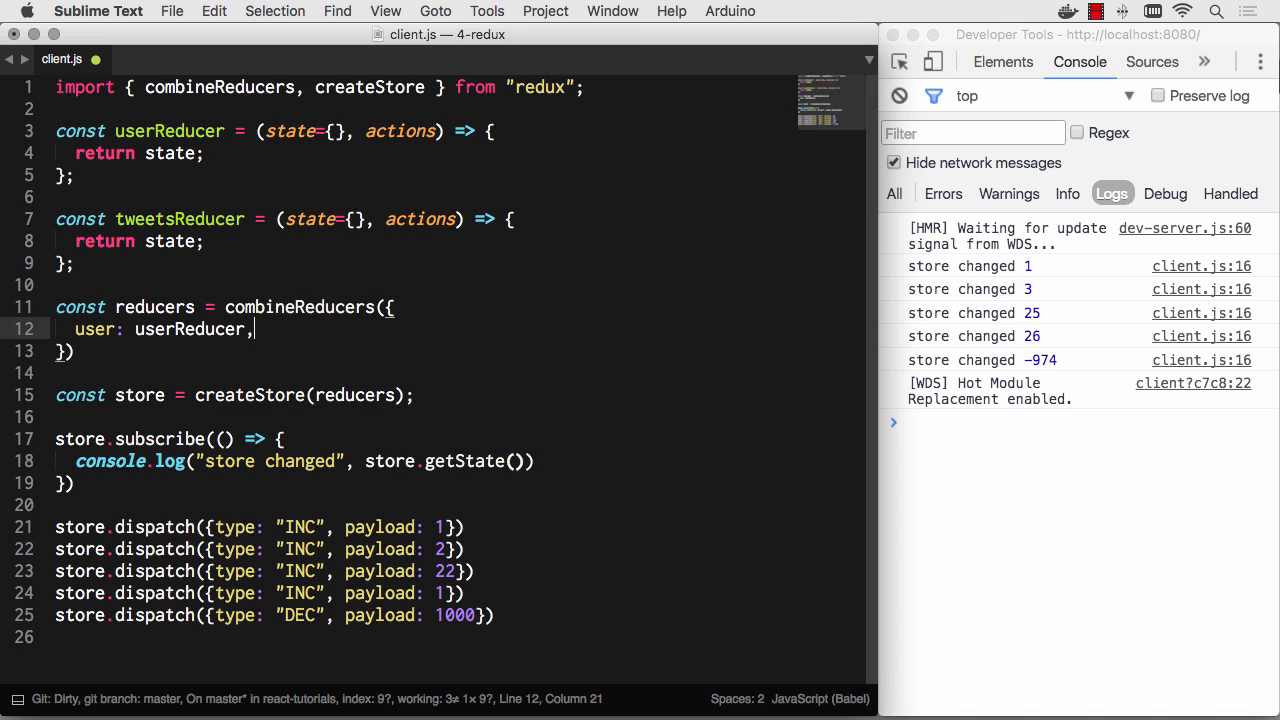
type("tweets:")
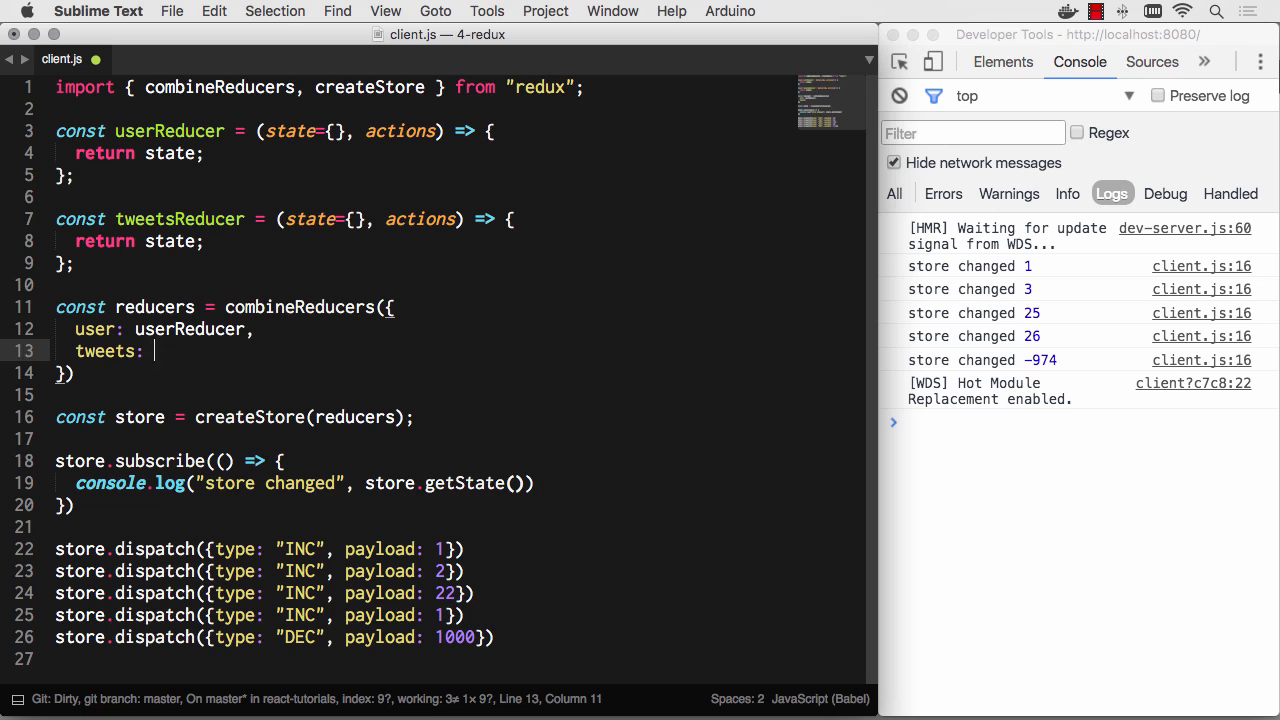
type("tweetsReducer,")
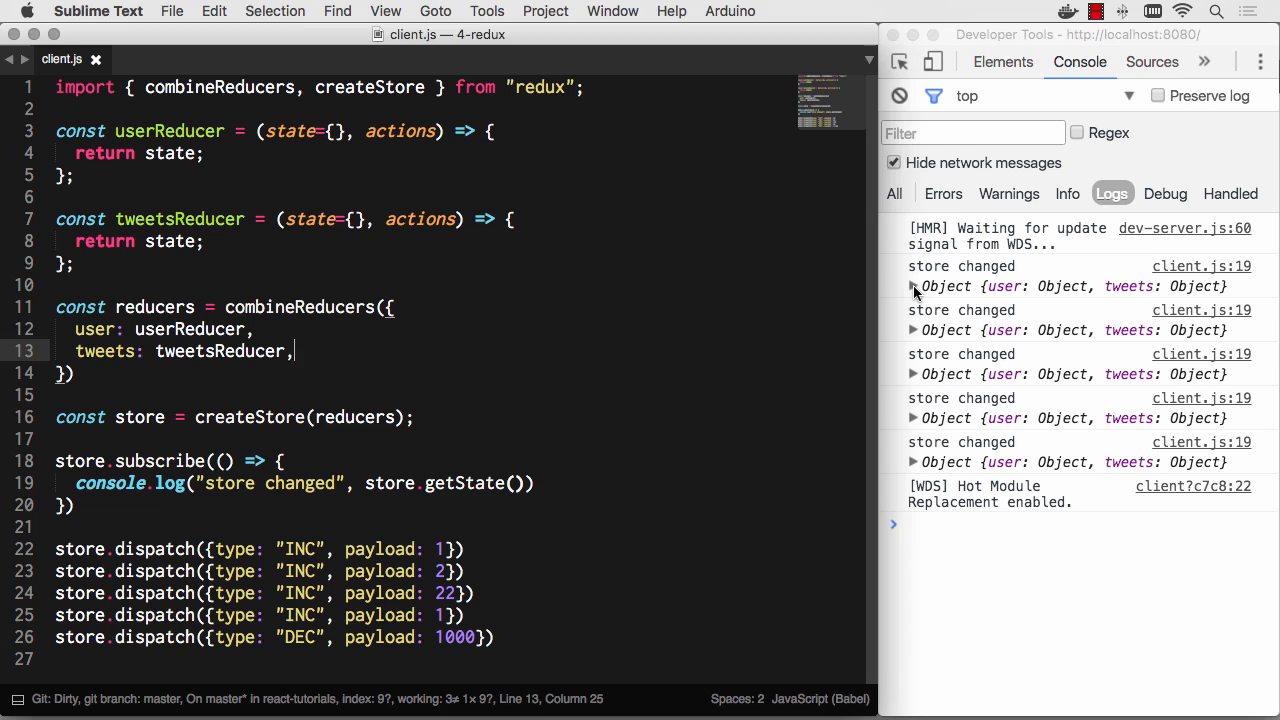
Default tweetsReducer's state to [] and inspect the logged state showing tweets as Array[0]
left_click(913, 286)
type("[]")
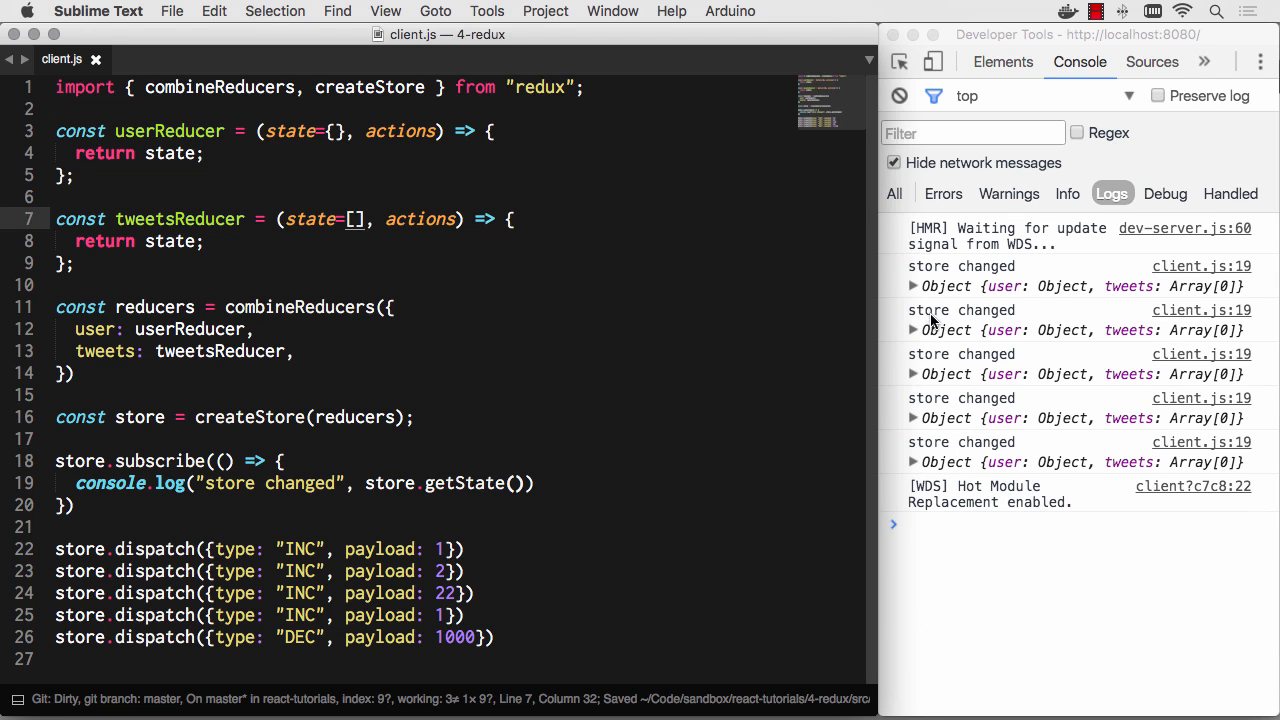
left_click(913, 286)
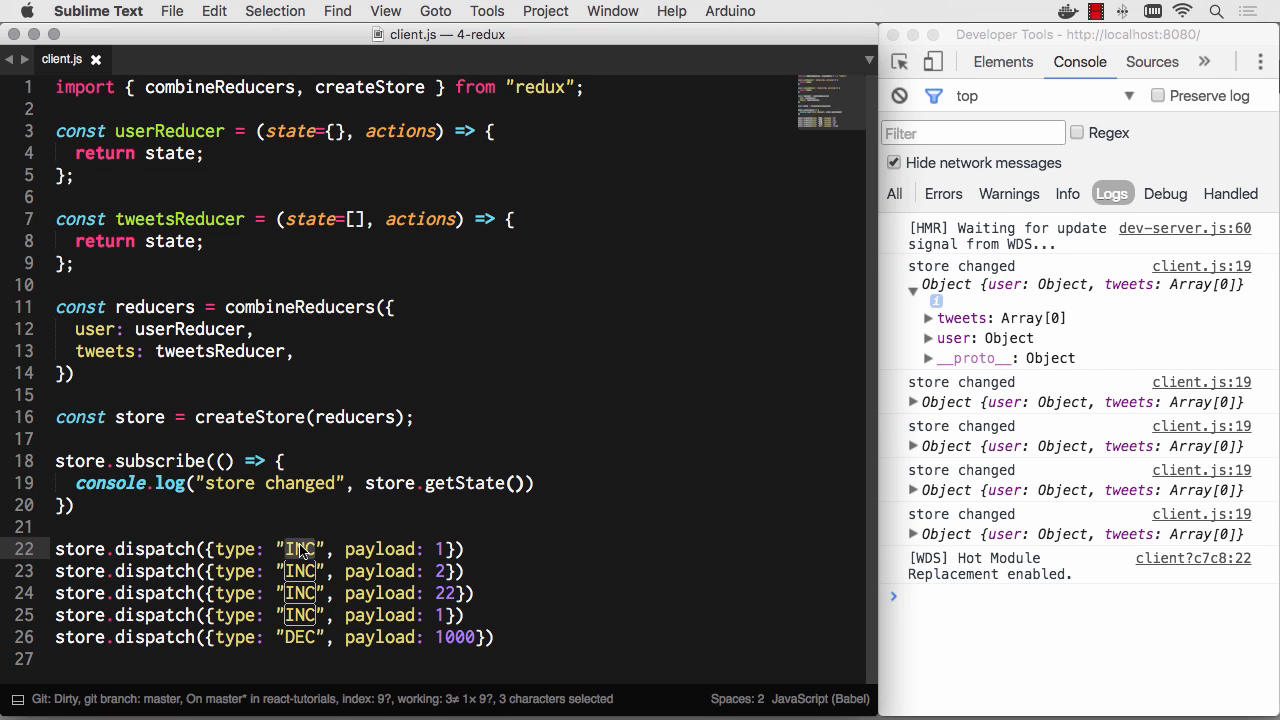
type("CHANGE_USER")
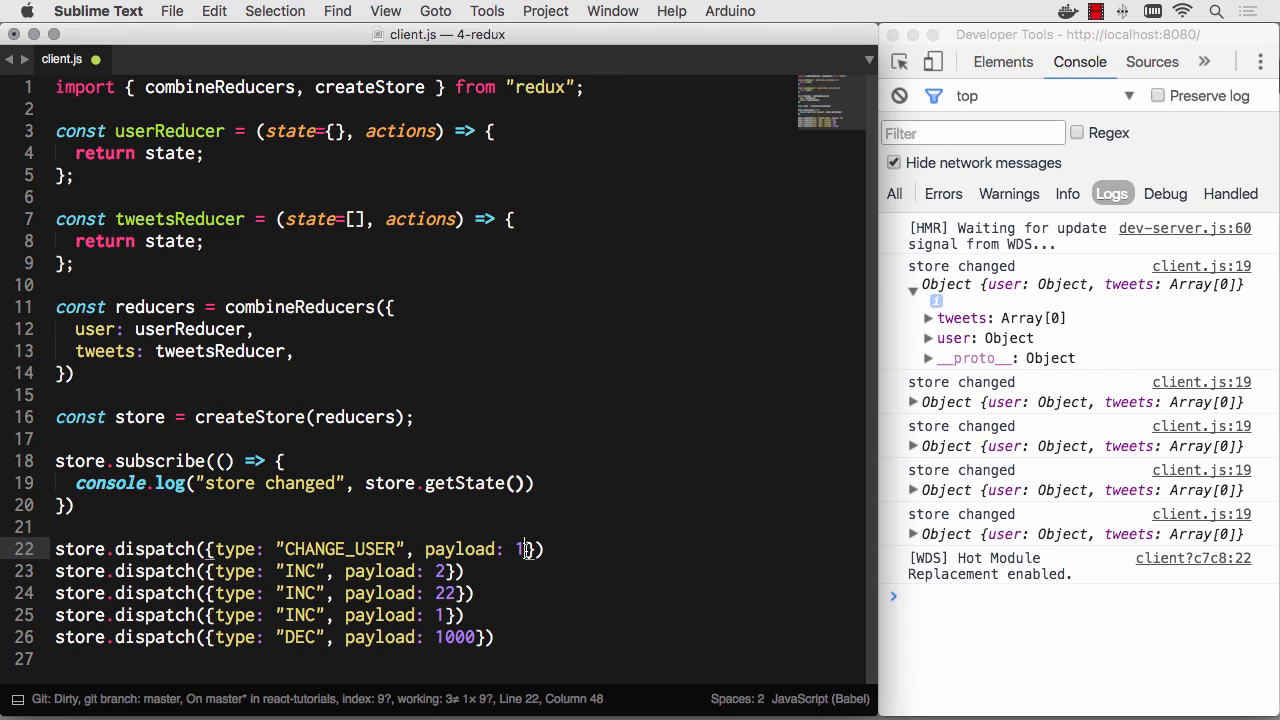
Make the dispatches CHANGE_NAME with payload "Will" and CHANGE_AGE with payload 35
type("\"Will\"")
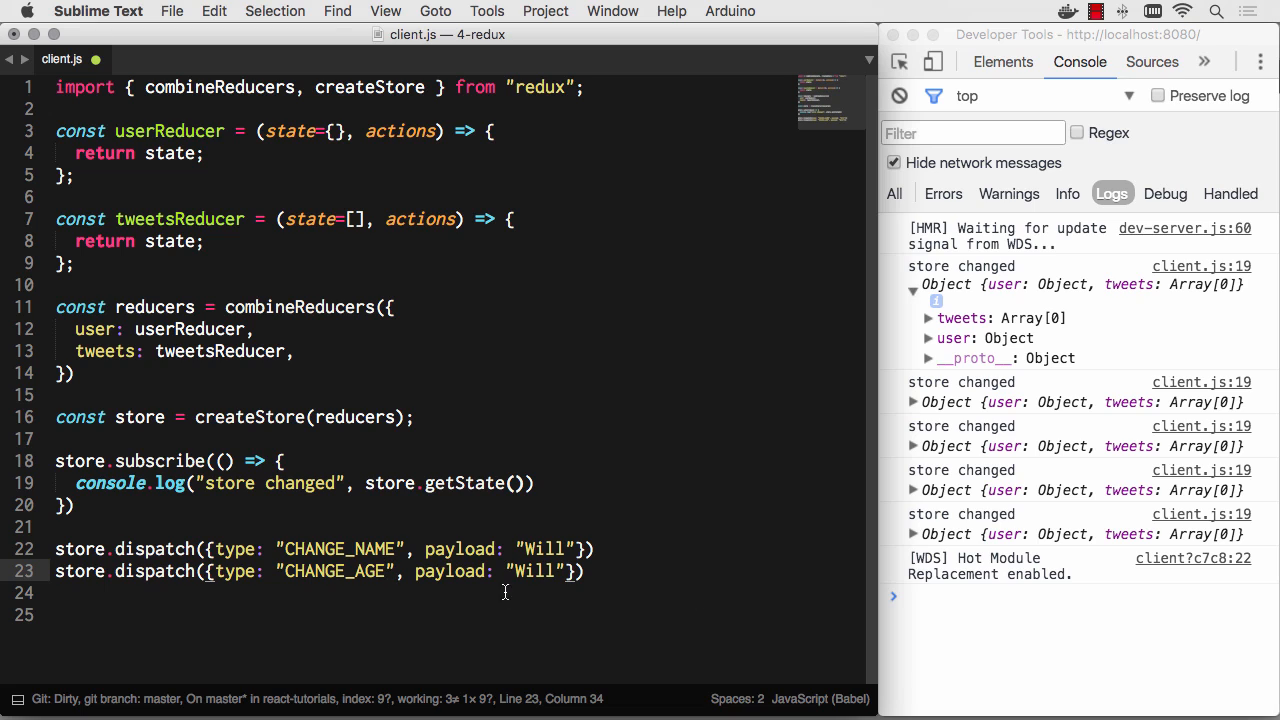
double_click(538, 571)
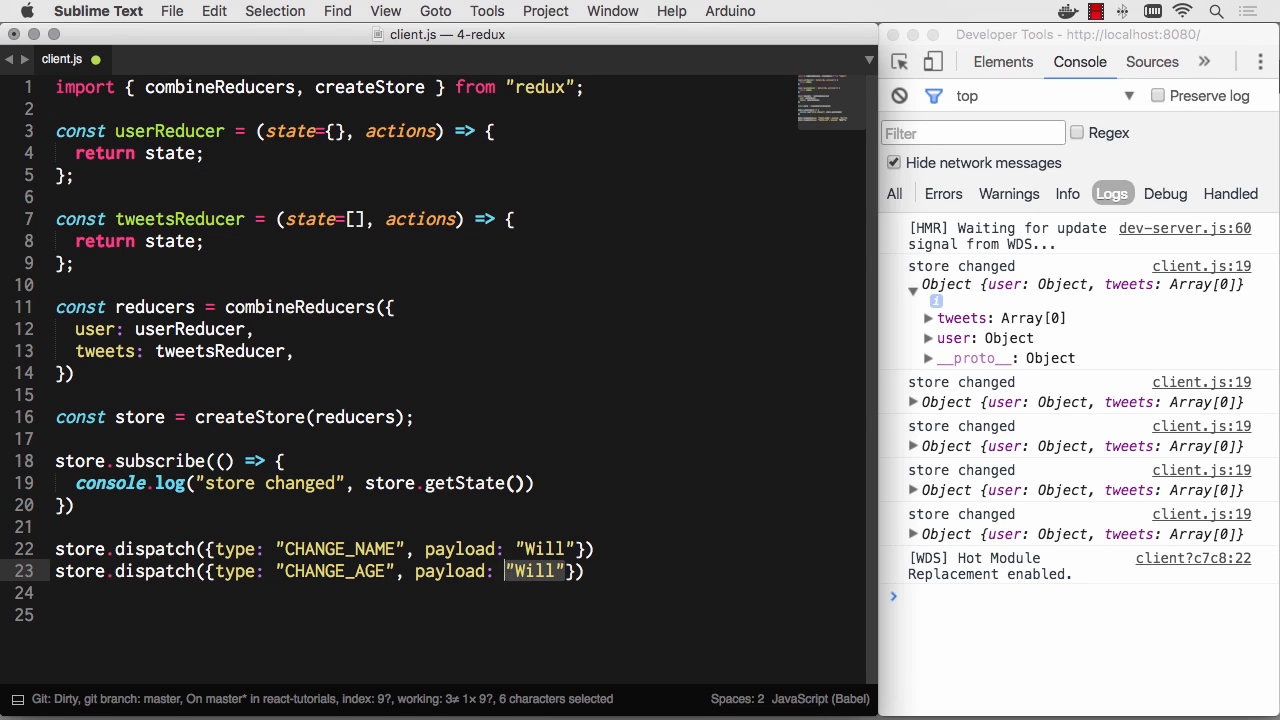
type("35")
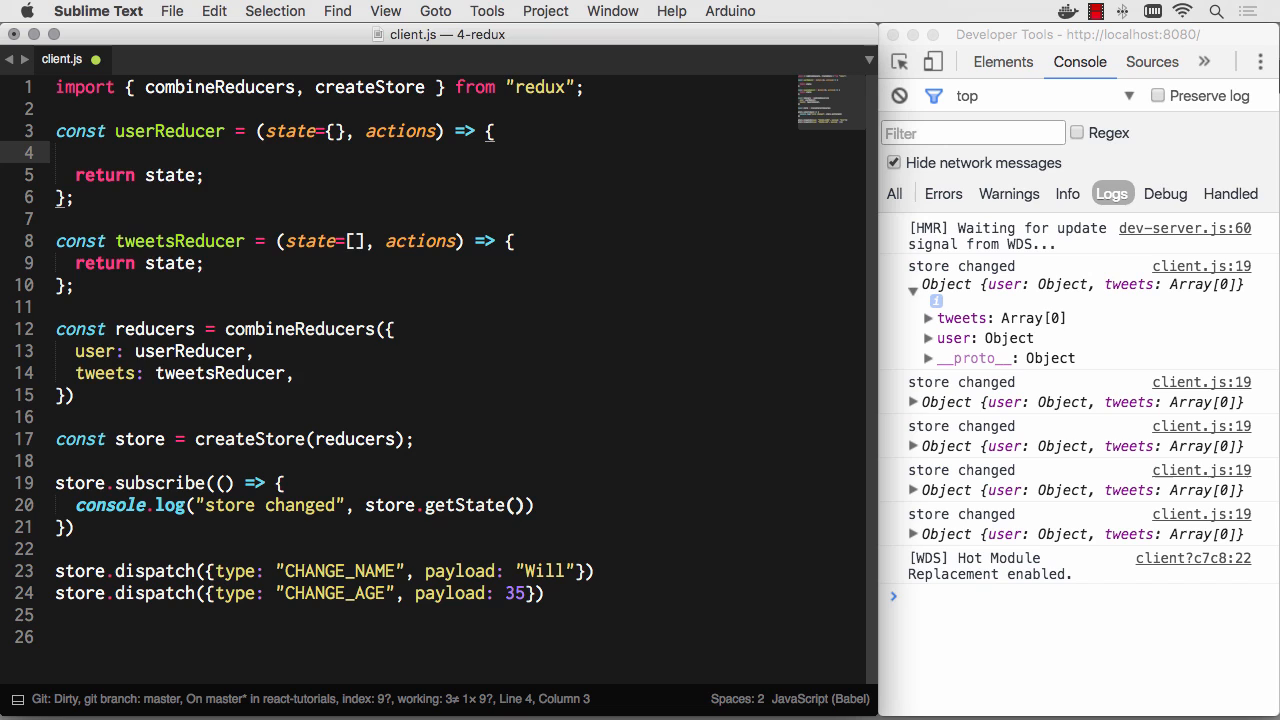
Add switch(action.type) with CHANGE_NAME and CHANGE_AGE cases setting state.name and state.age, renaming actions to action
type("switch(action.type) {")
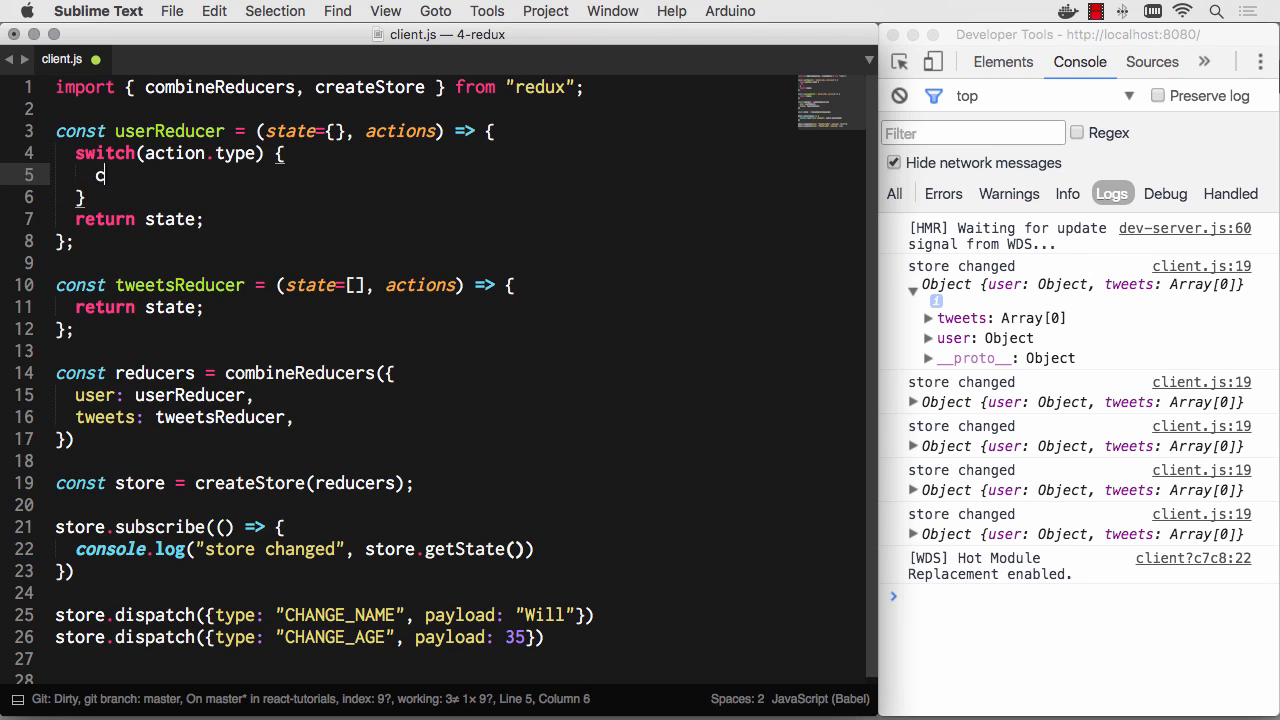
type("ase: \"\"")
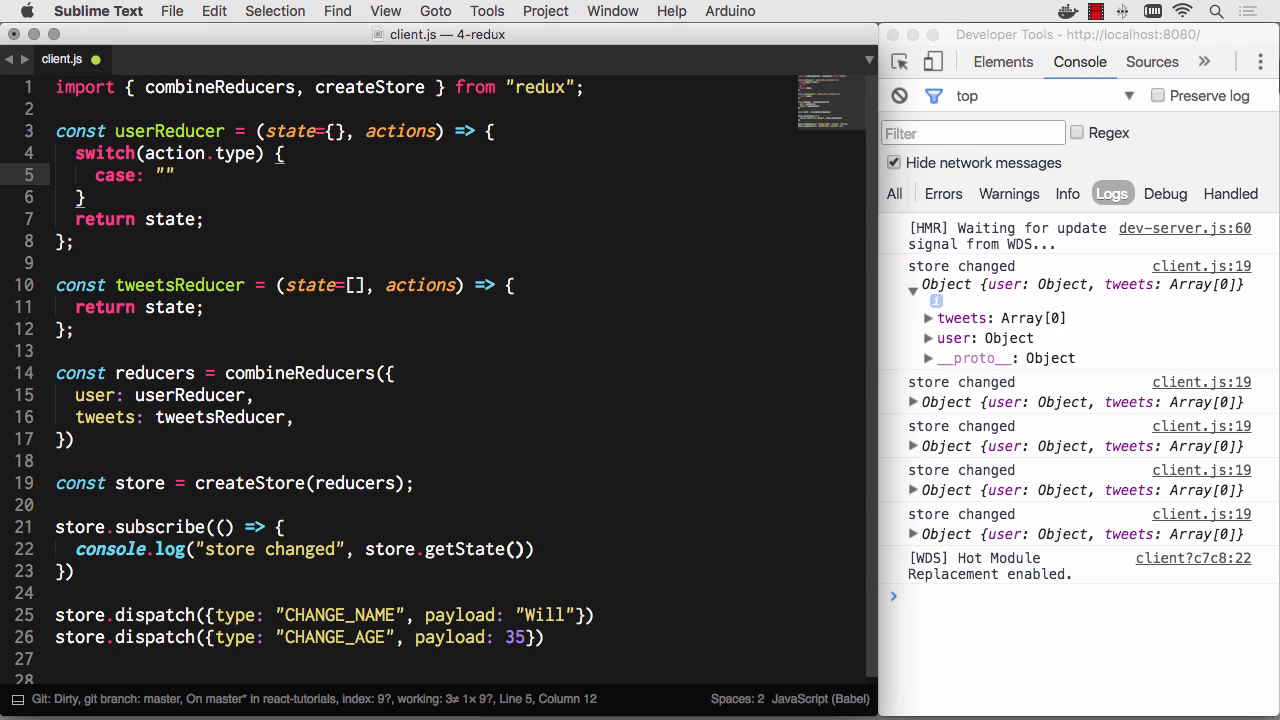
type("CHANGE_NAME\"")
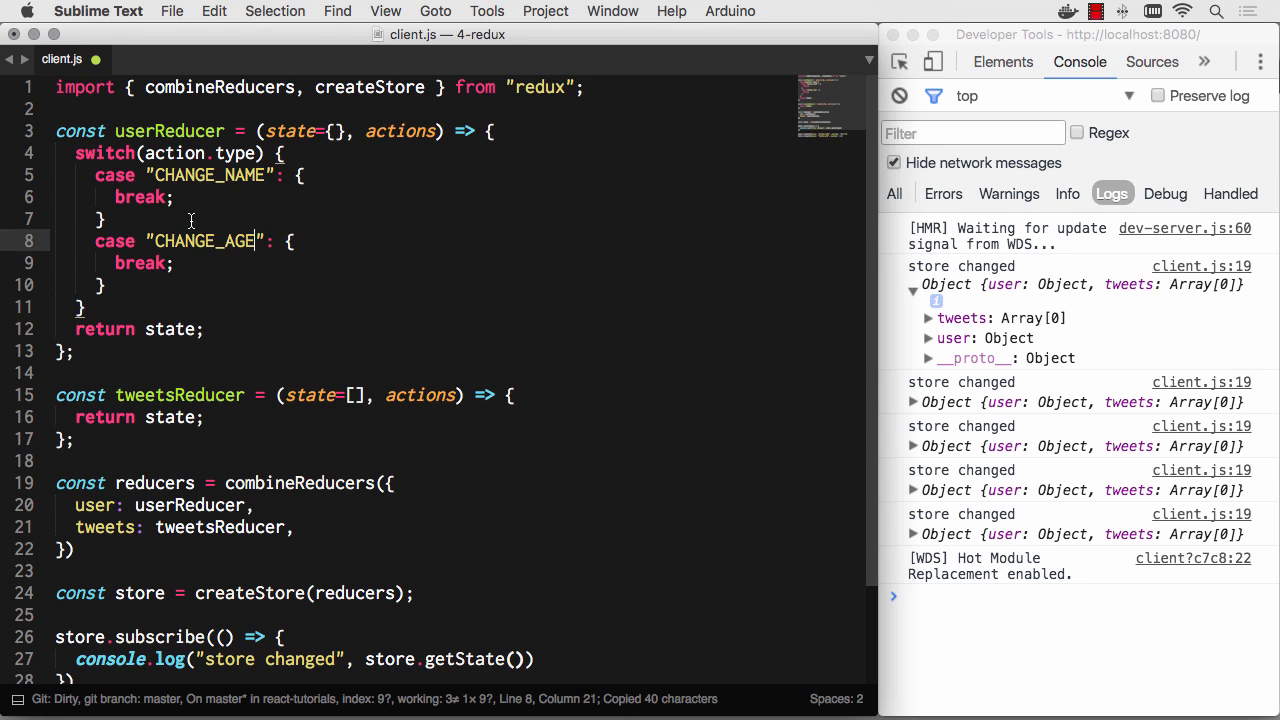
type("state.name =")
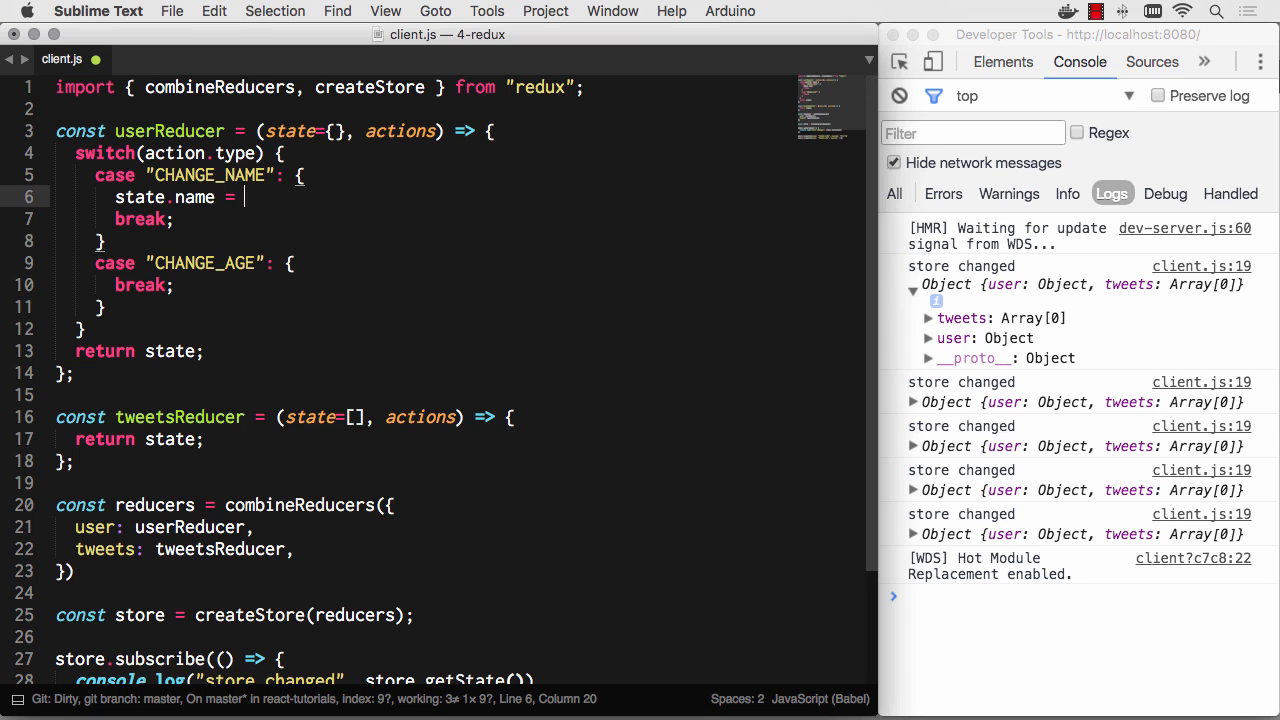
type("action.payload")
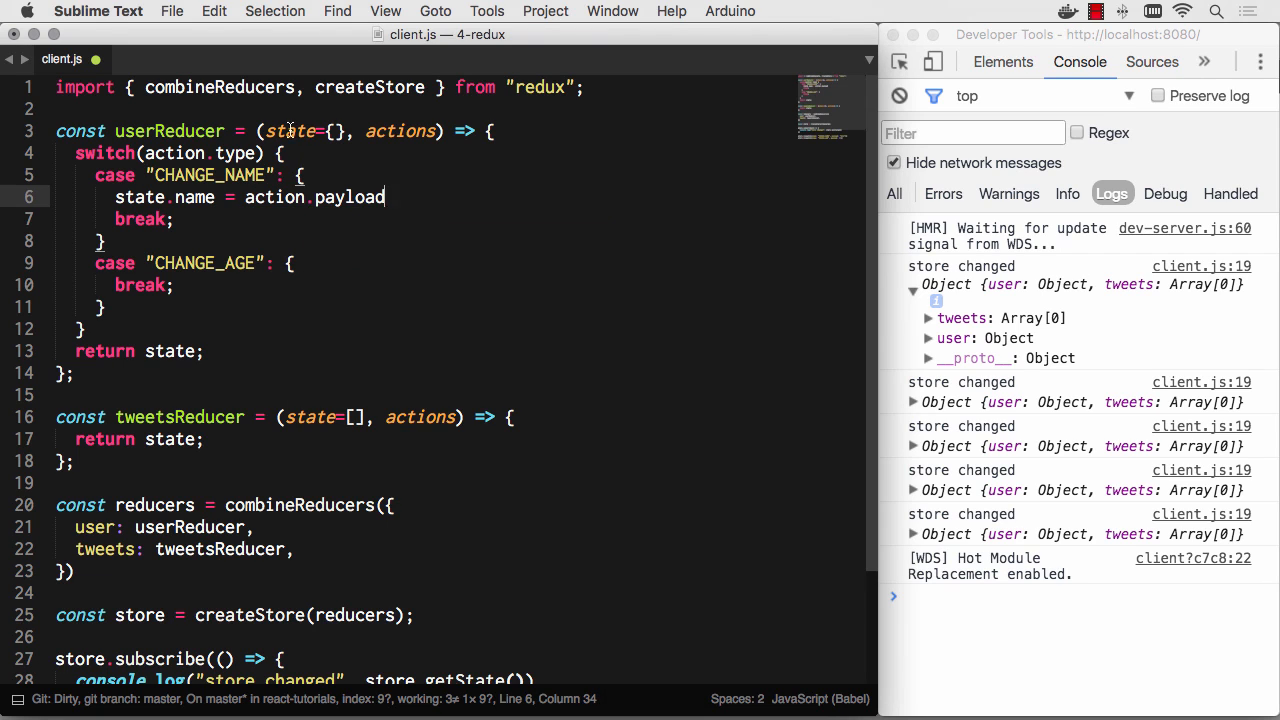
left_click(430, 131)
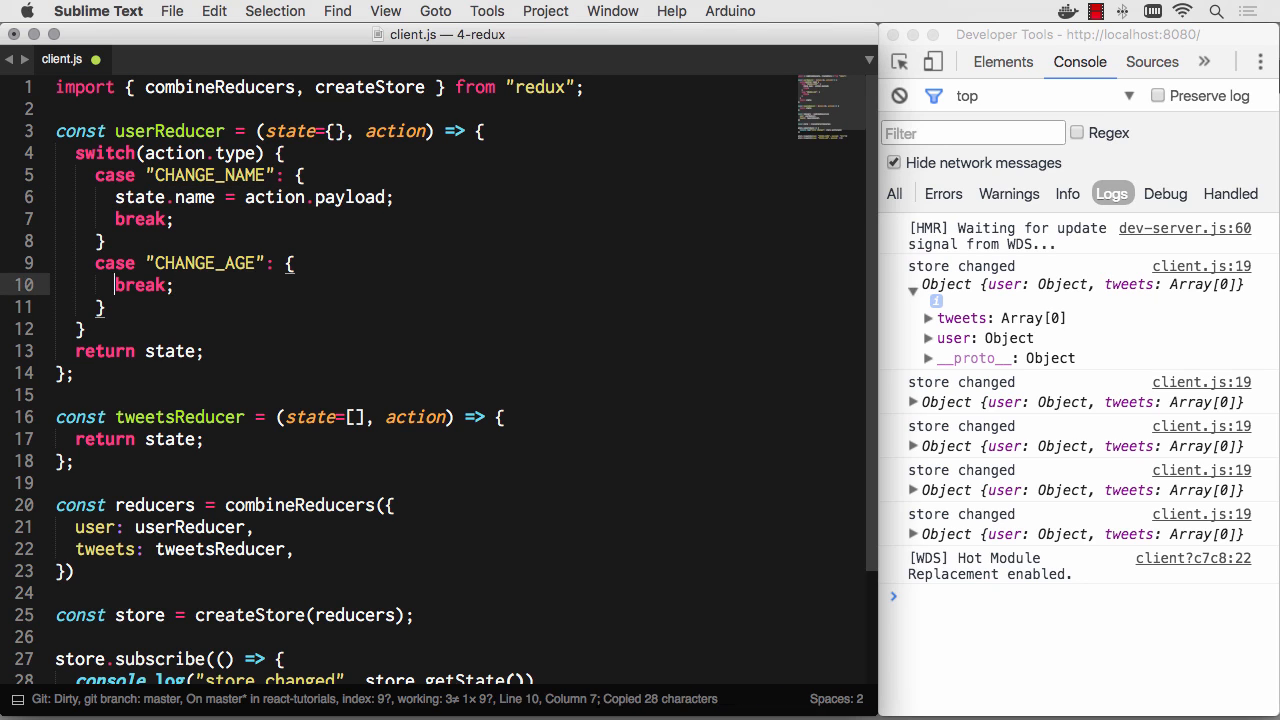
type("state.name = action.payload;")
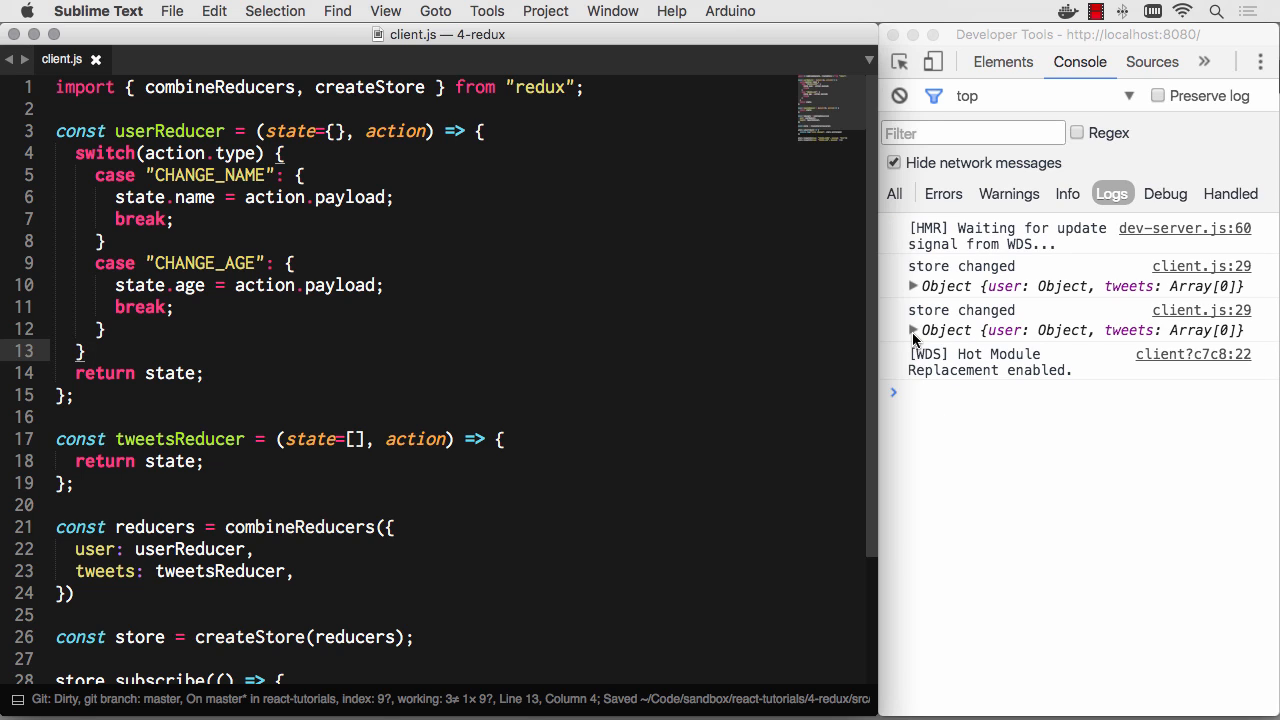
Expand the logged store states and user object to see name "Will" and age 35
left_click(911, 330)
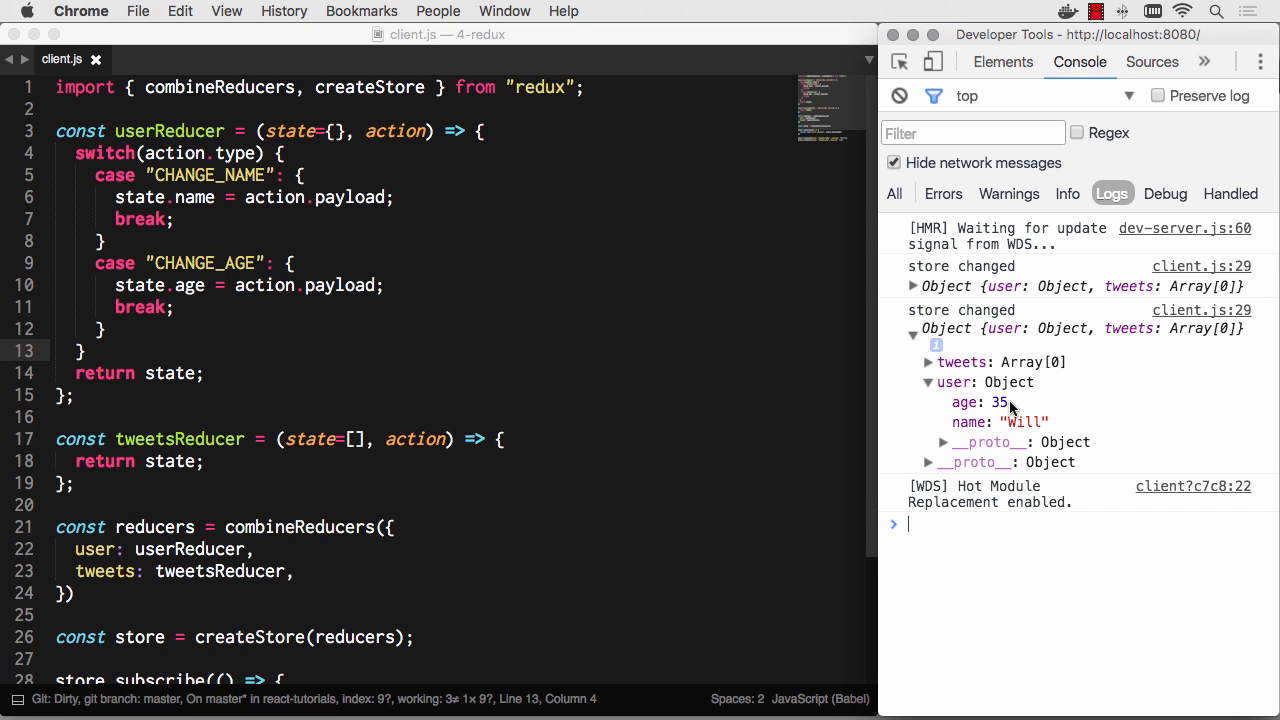
mouse_move(1070, 286)
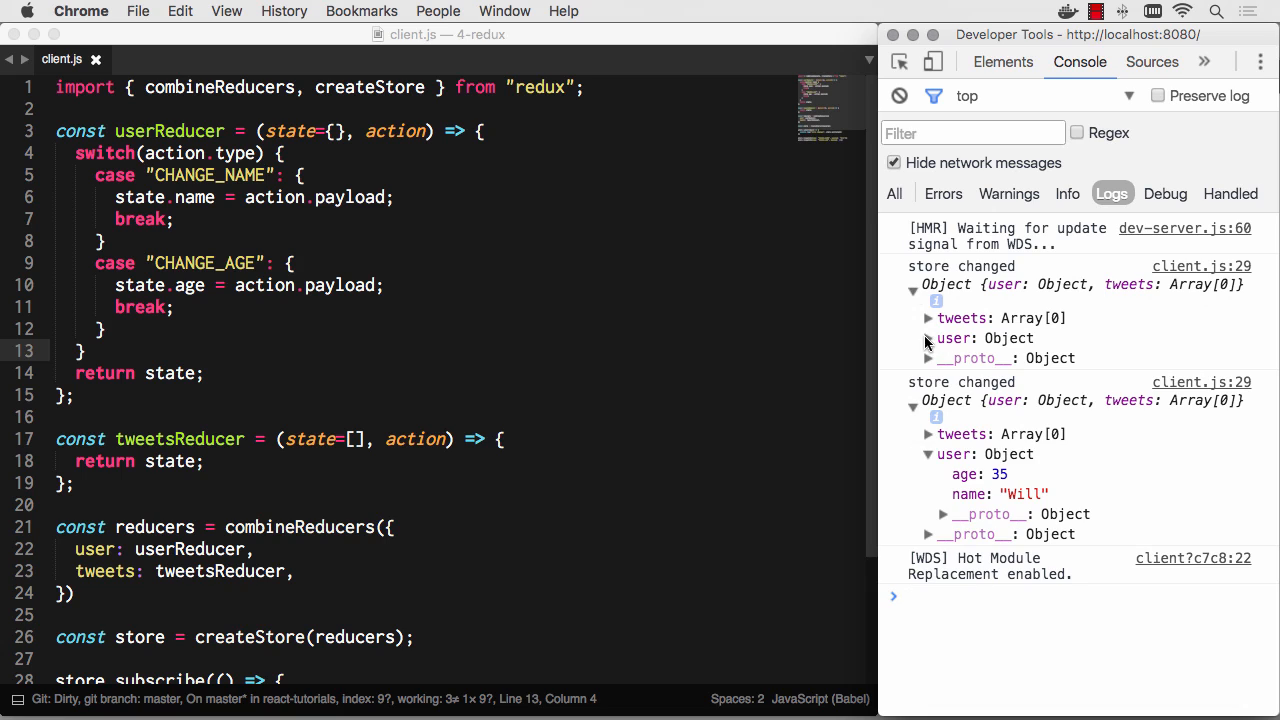
left_click(927, 338)
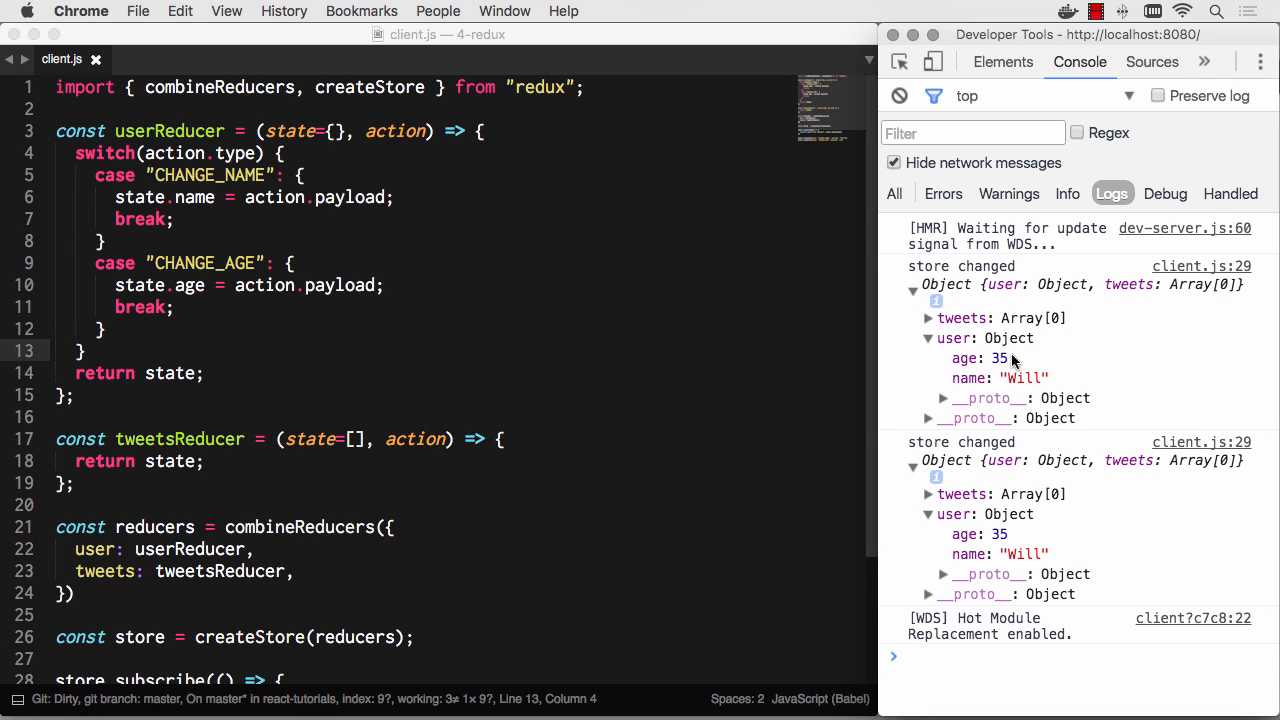
mouse_move(584, 369)
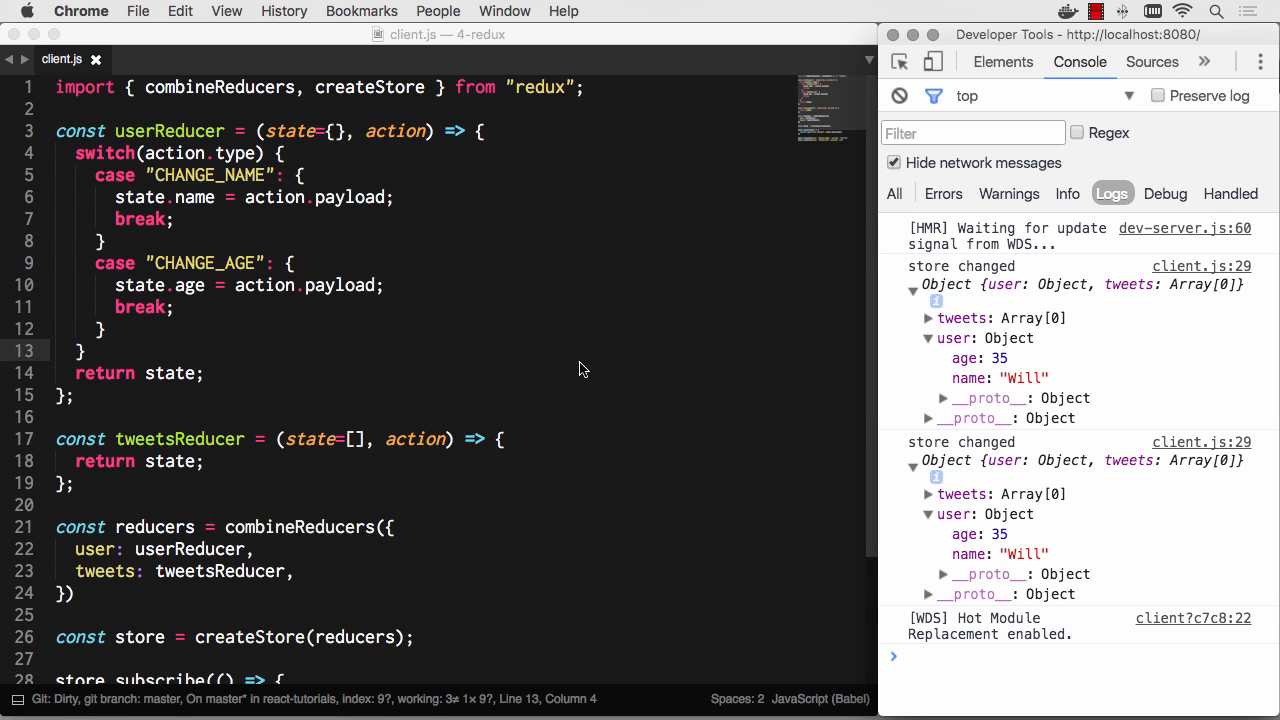
mouse_move(407, 310)
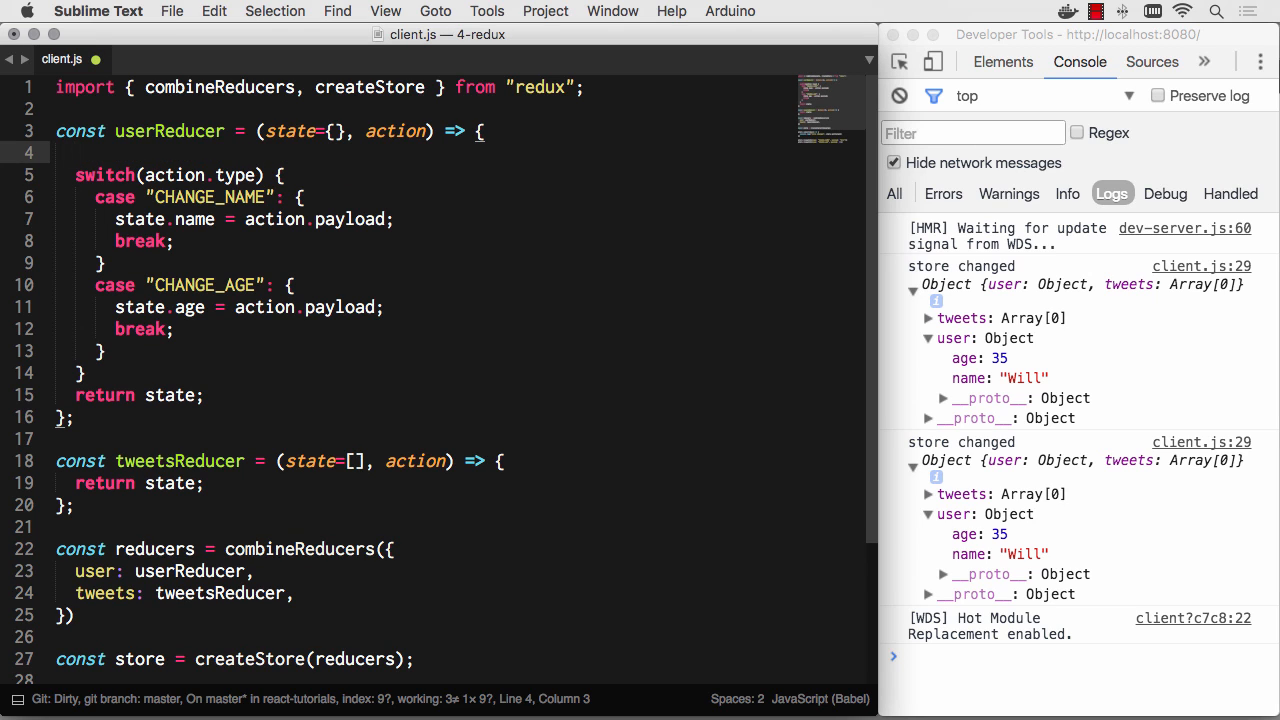
type("const newState =")
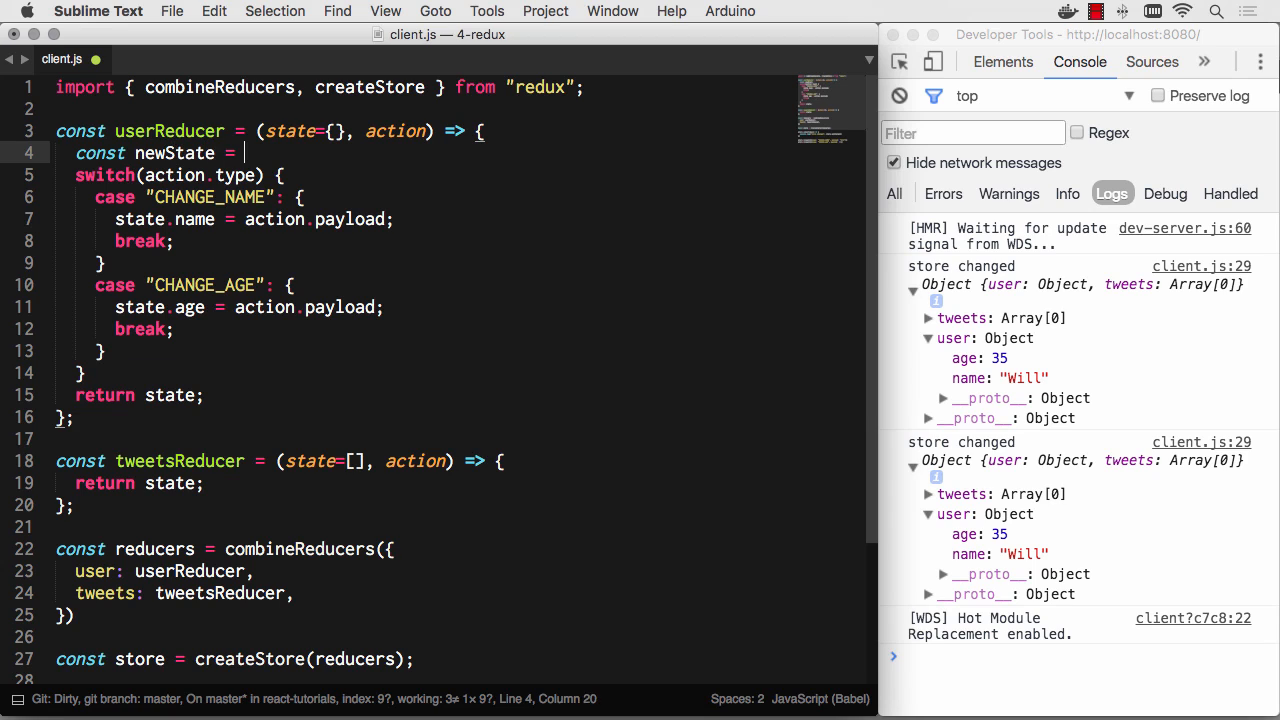
type("{...state}")
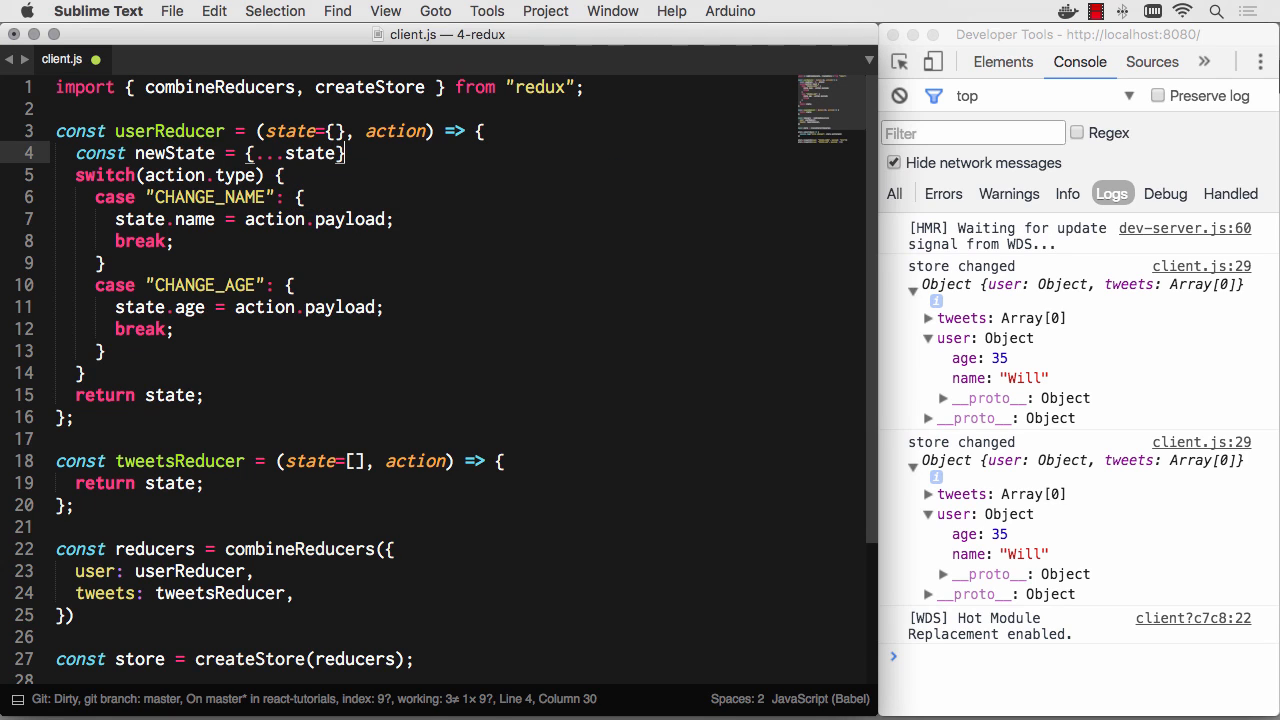
double_click(169, 395)
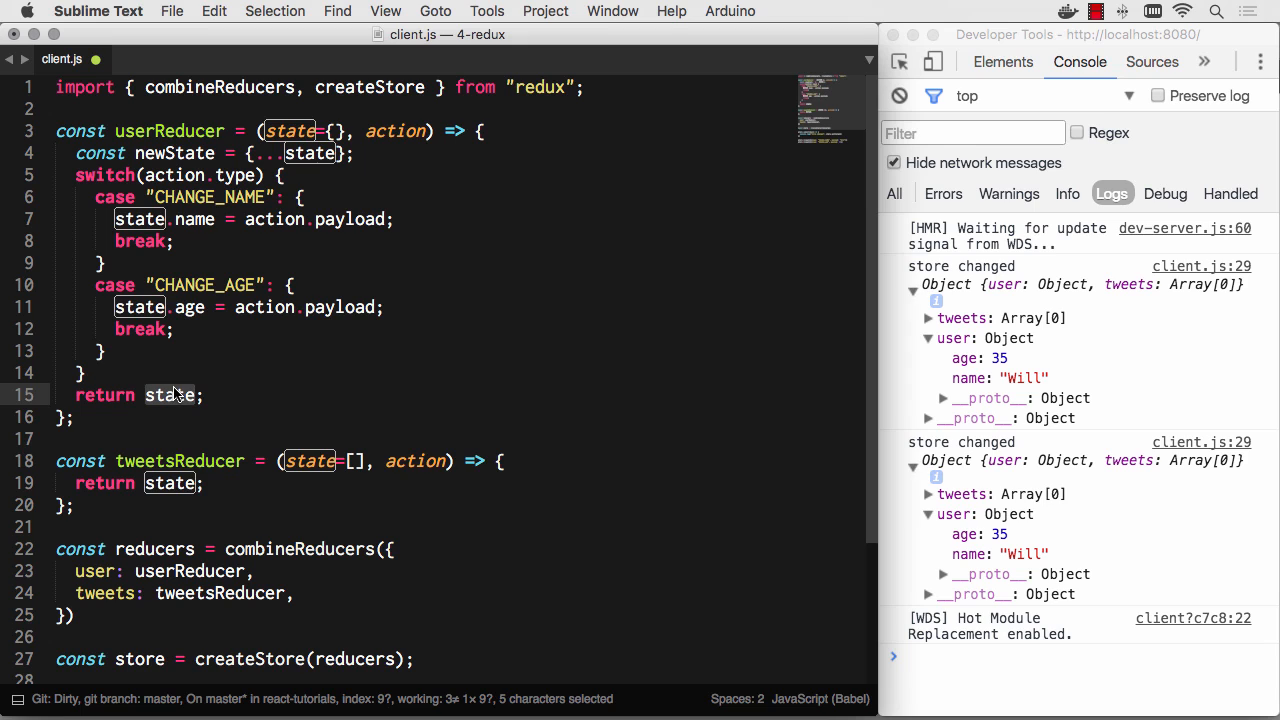
type("newState")
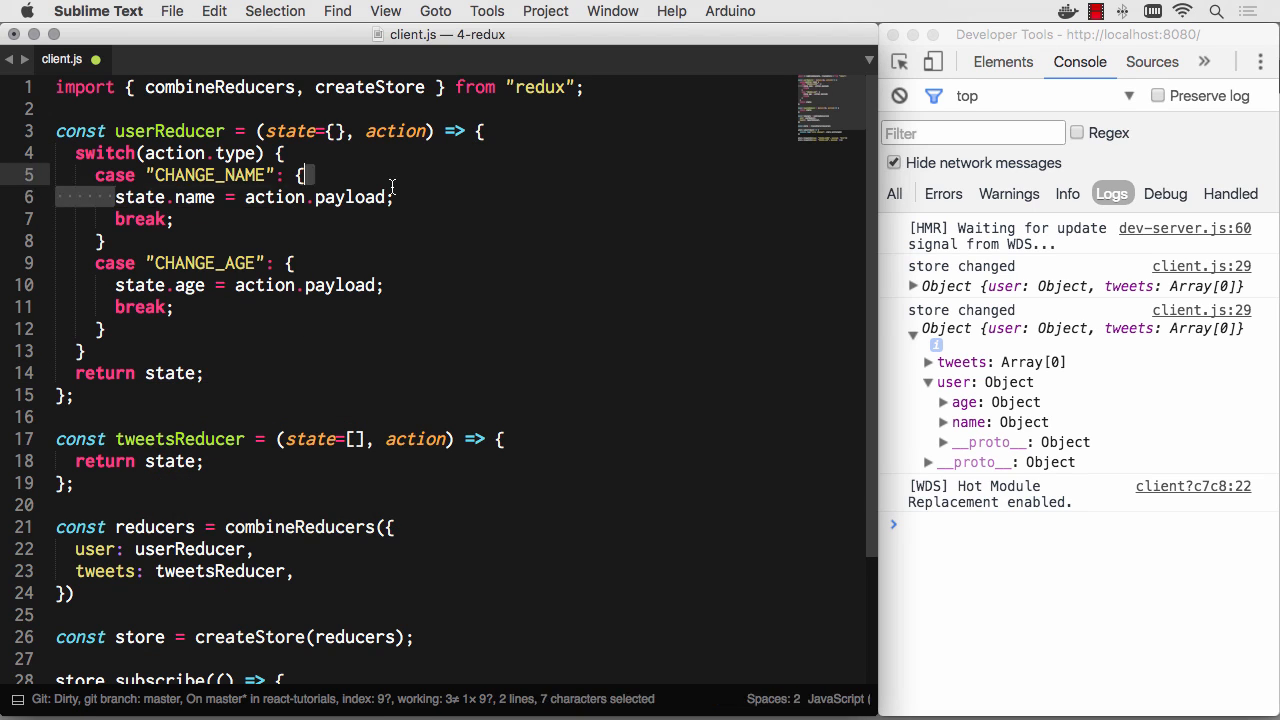
Rewrite each case as state = {...state, name or age: action.payload} and save
type("state =")
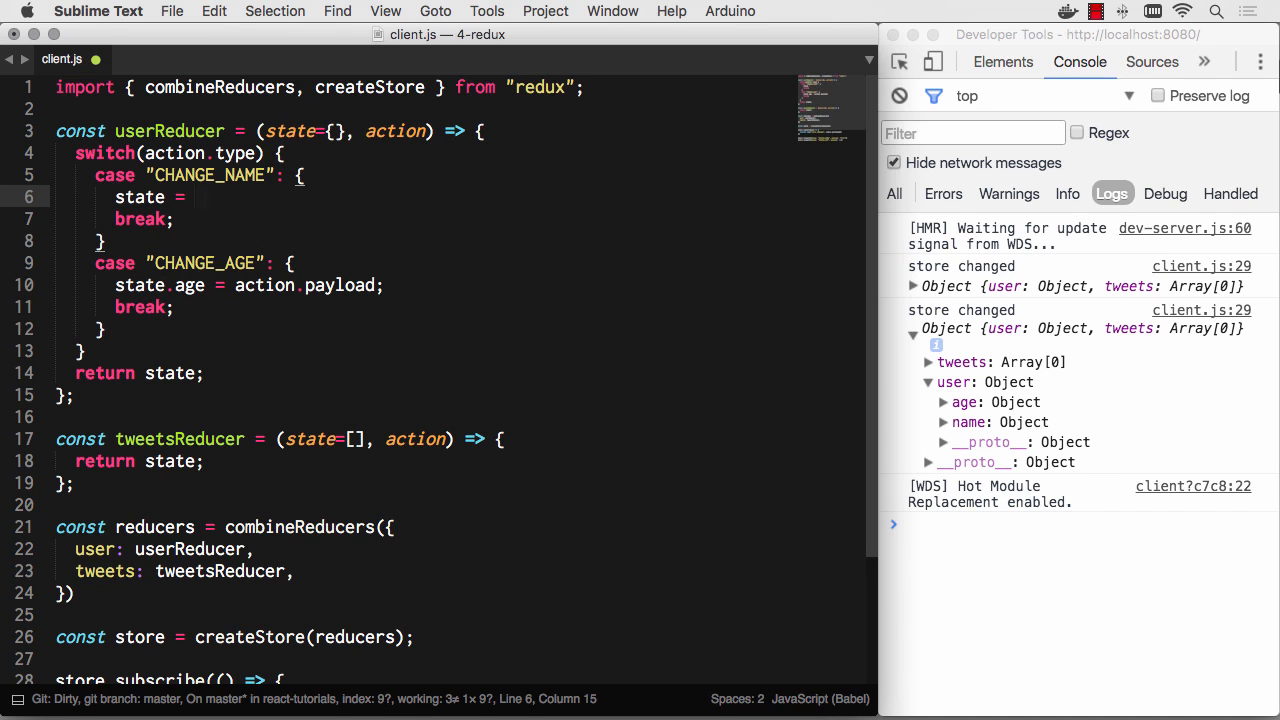
type("{ ...}")
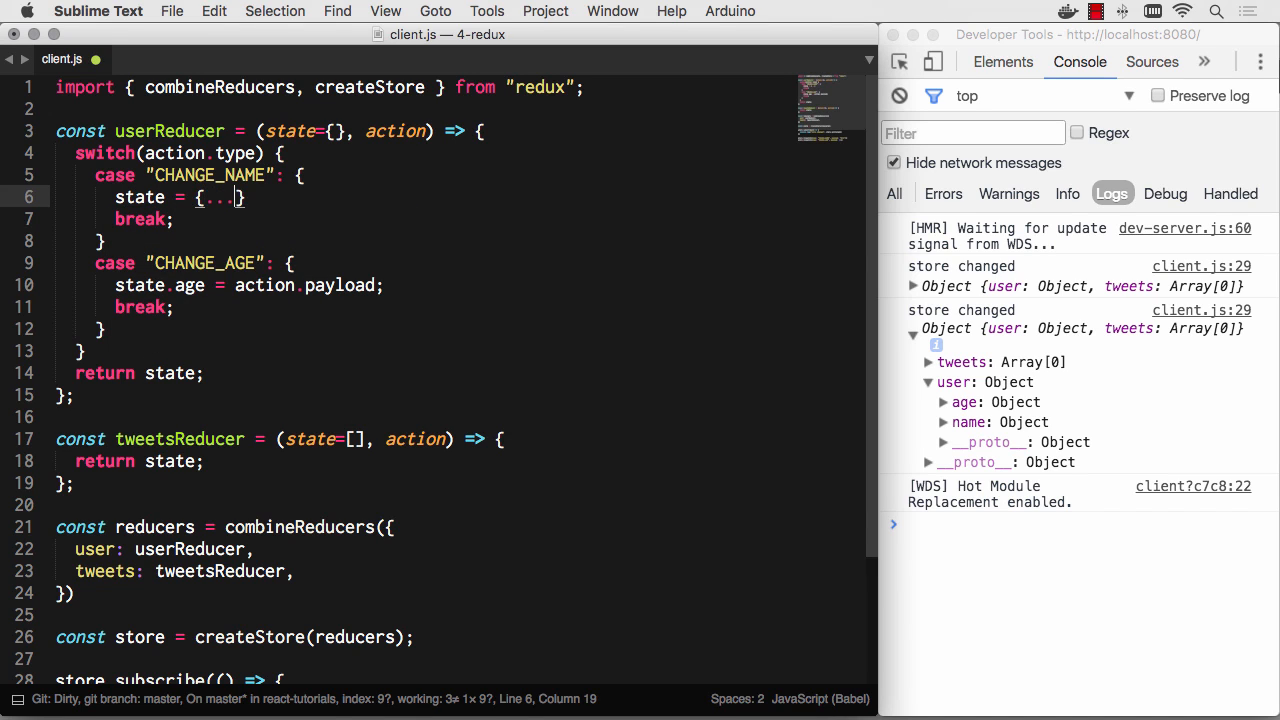
type("state,")
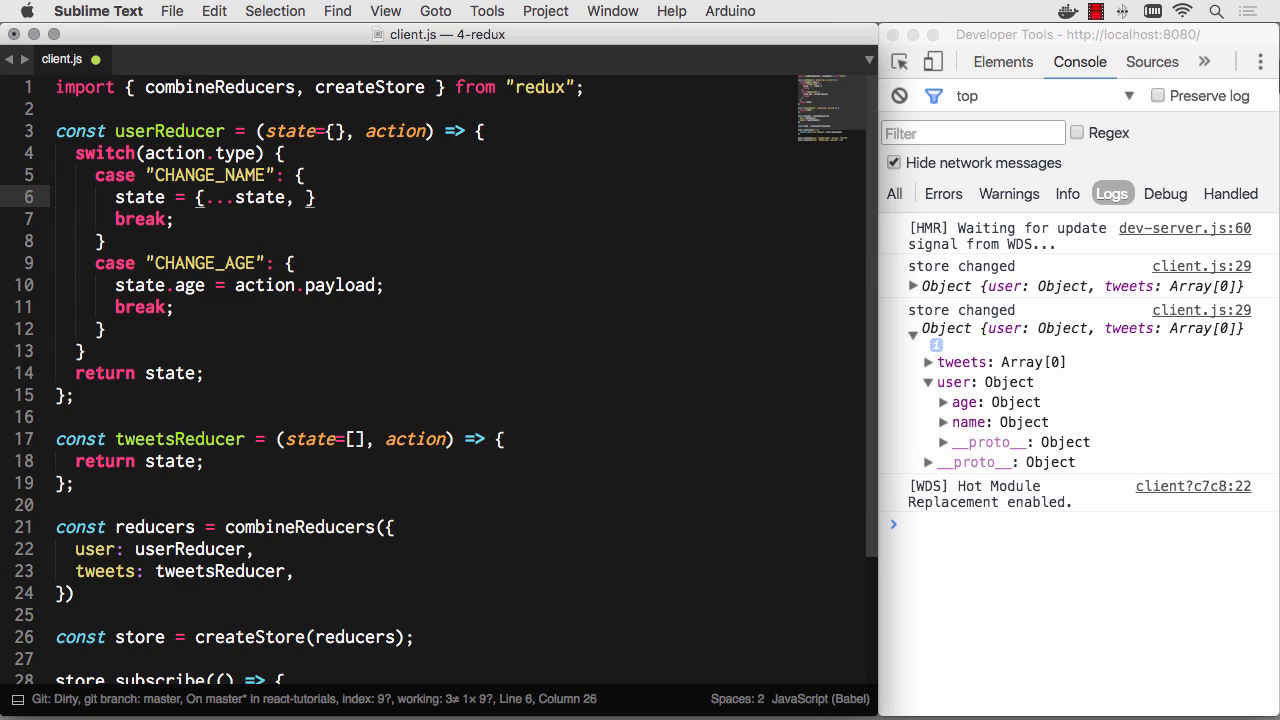
type("name:")
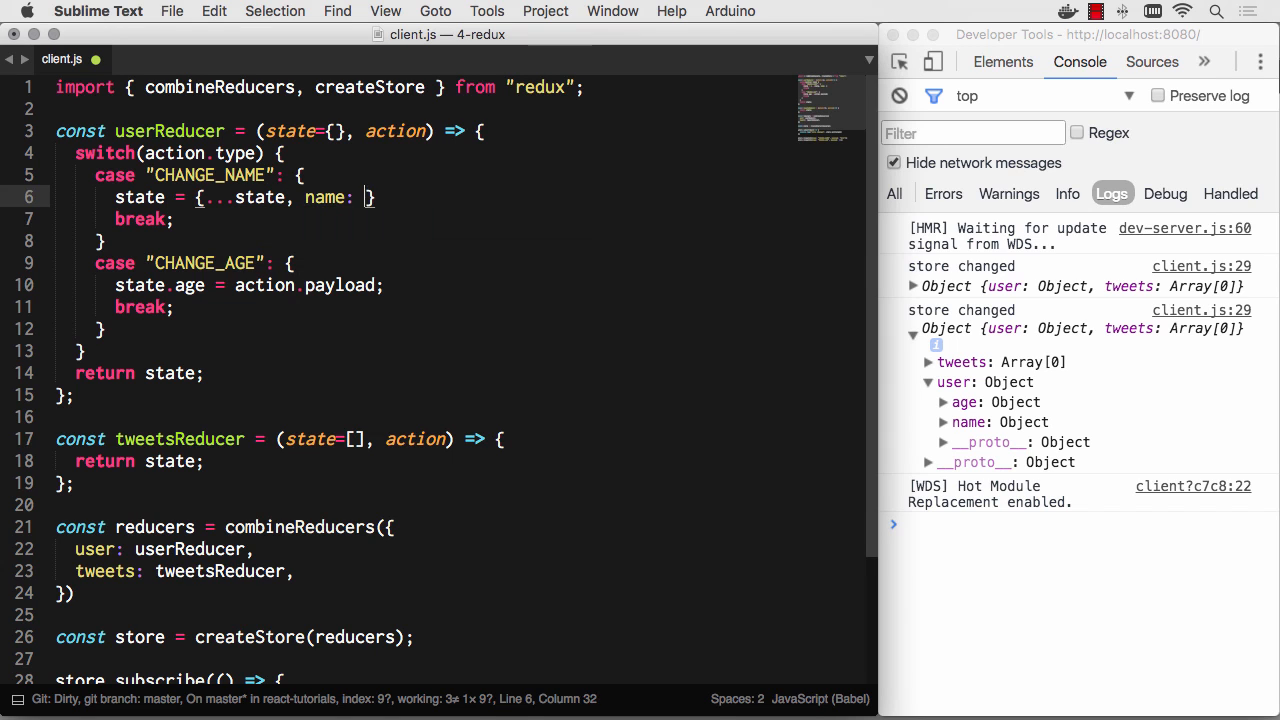
type("action.payo")
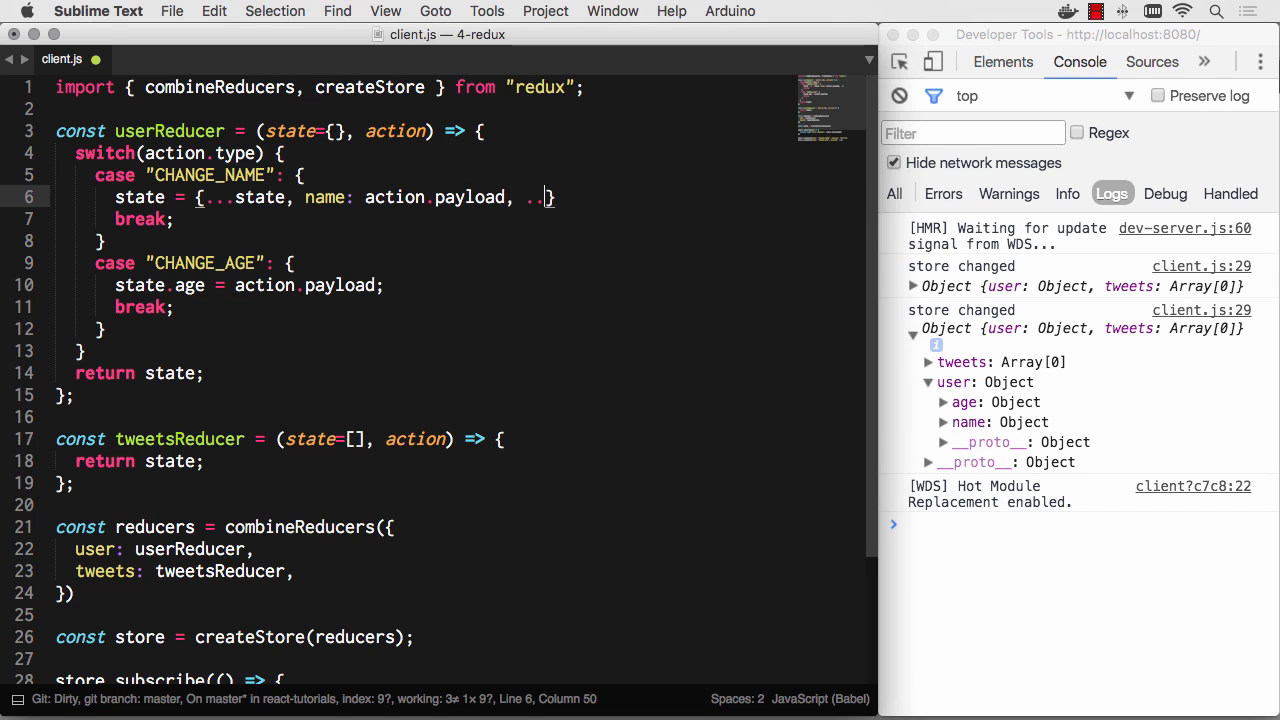
type("state")
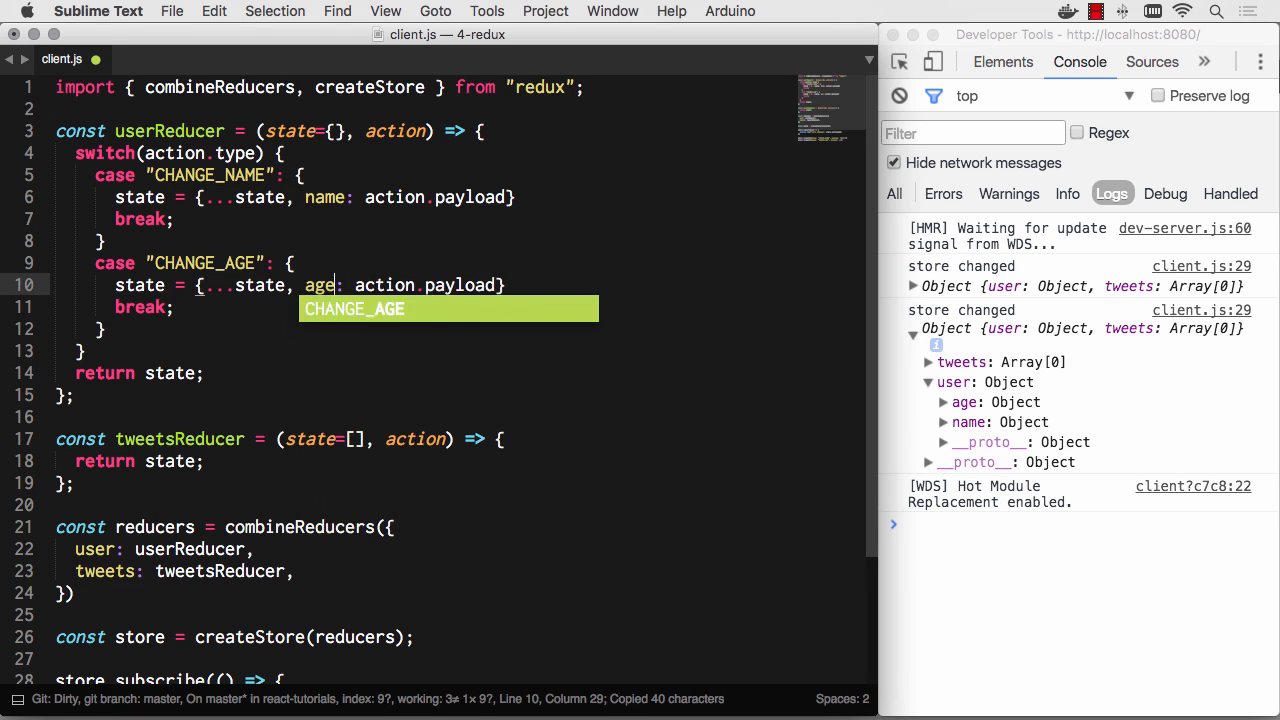
key("cmd+s")
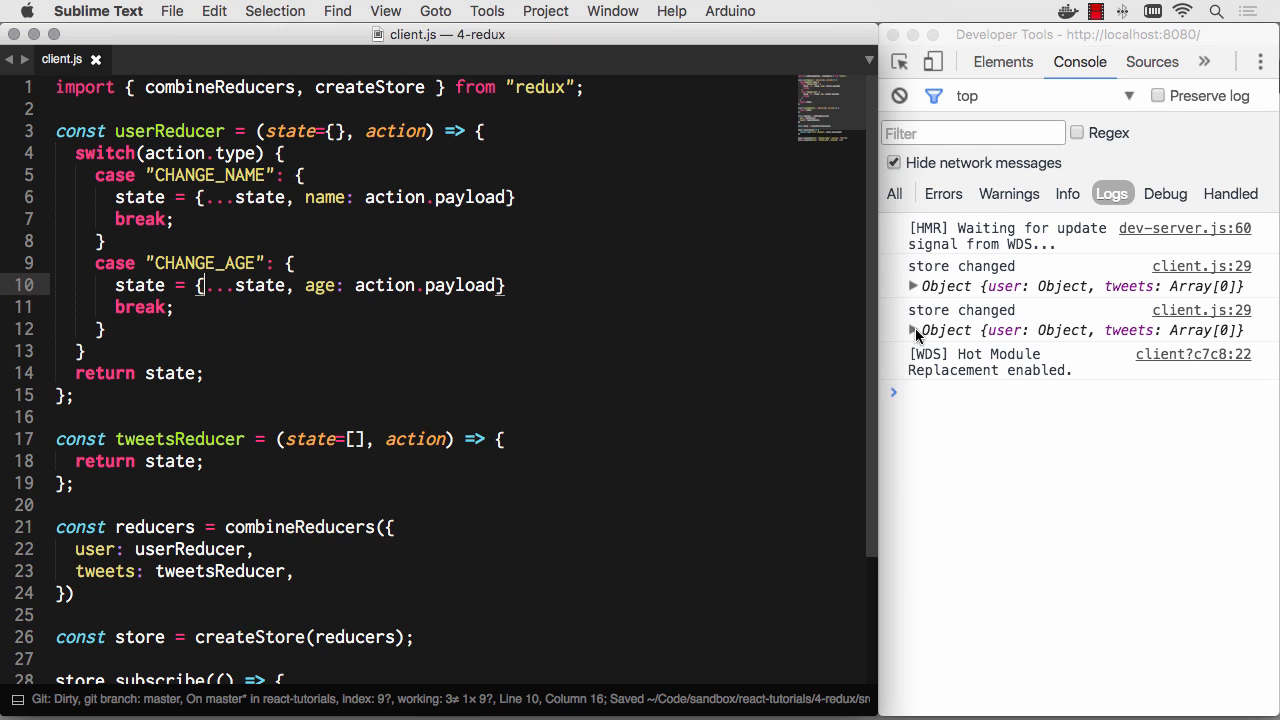
Expand the two logged store states and the user object: name "Will", then age 35
left_click(912, 330)
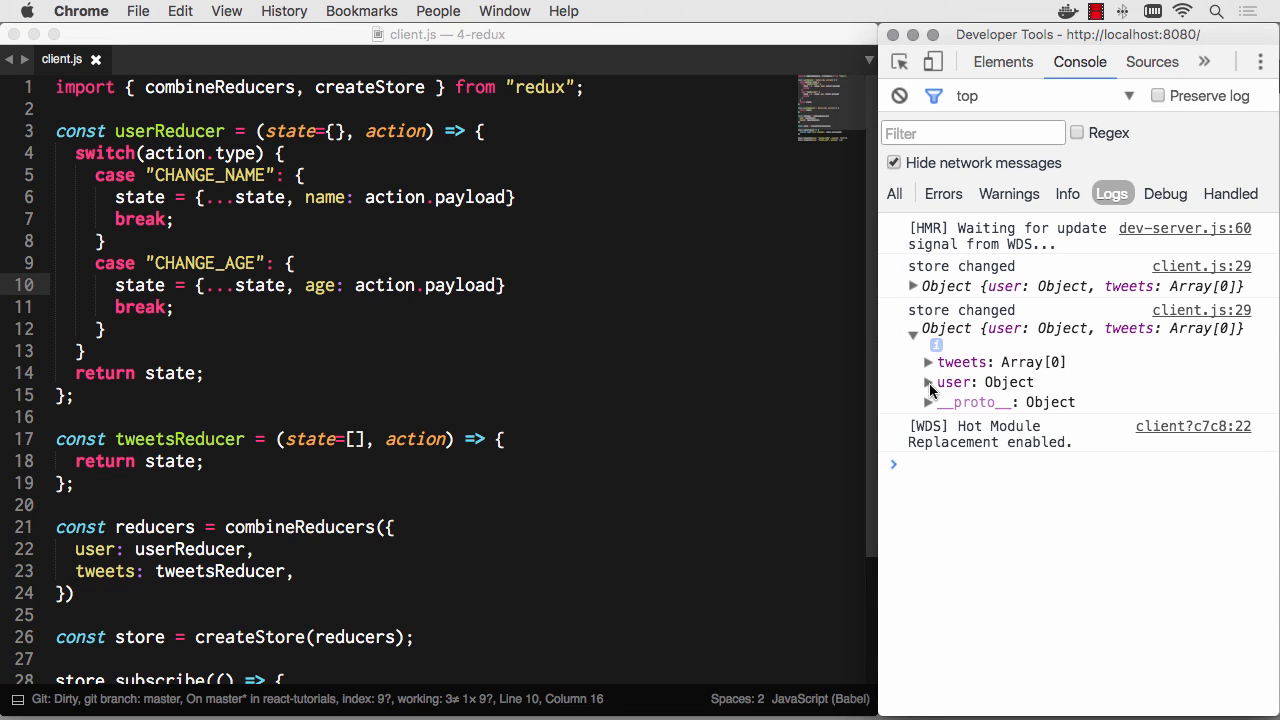
left_click(927, 382)
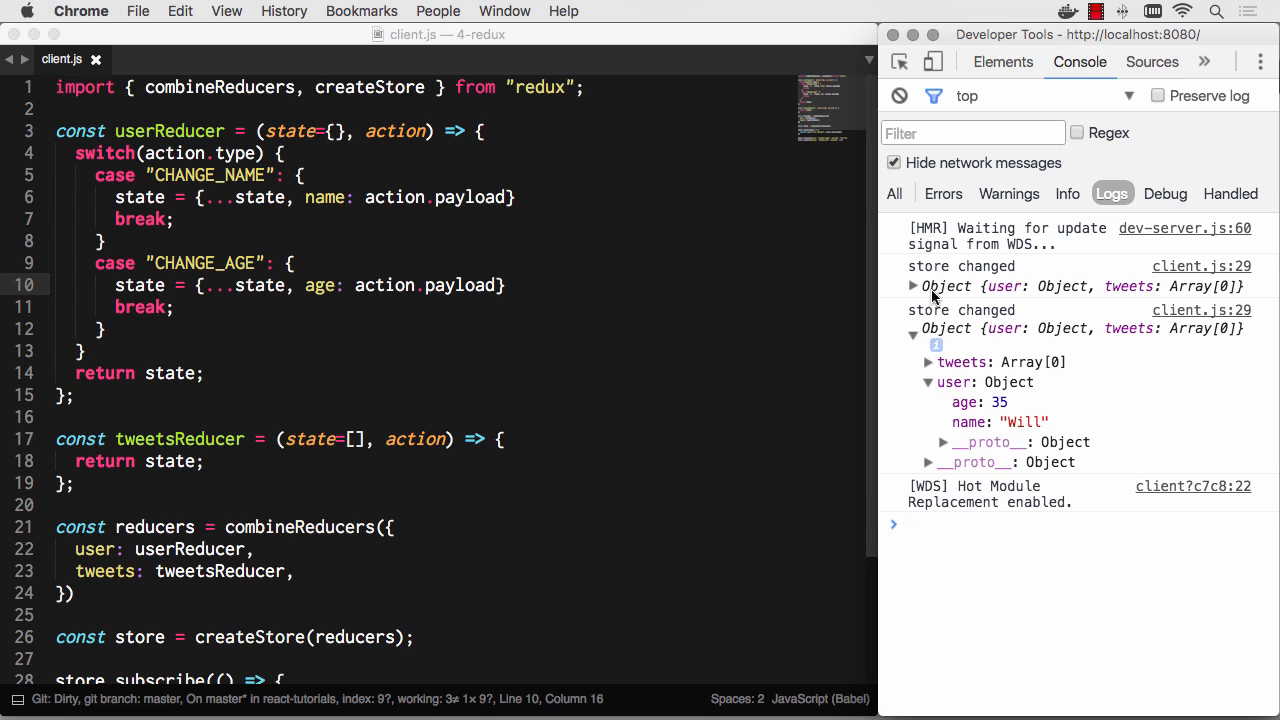
left_click(913, 286)
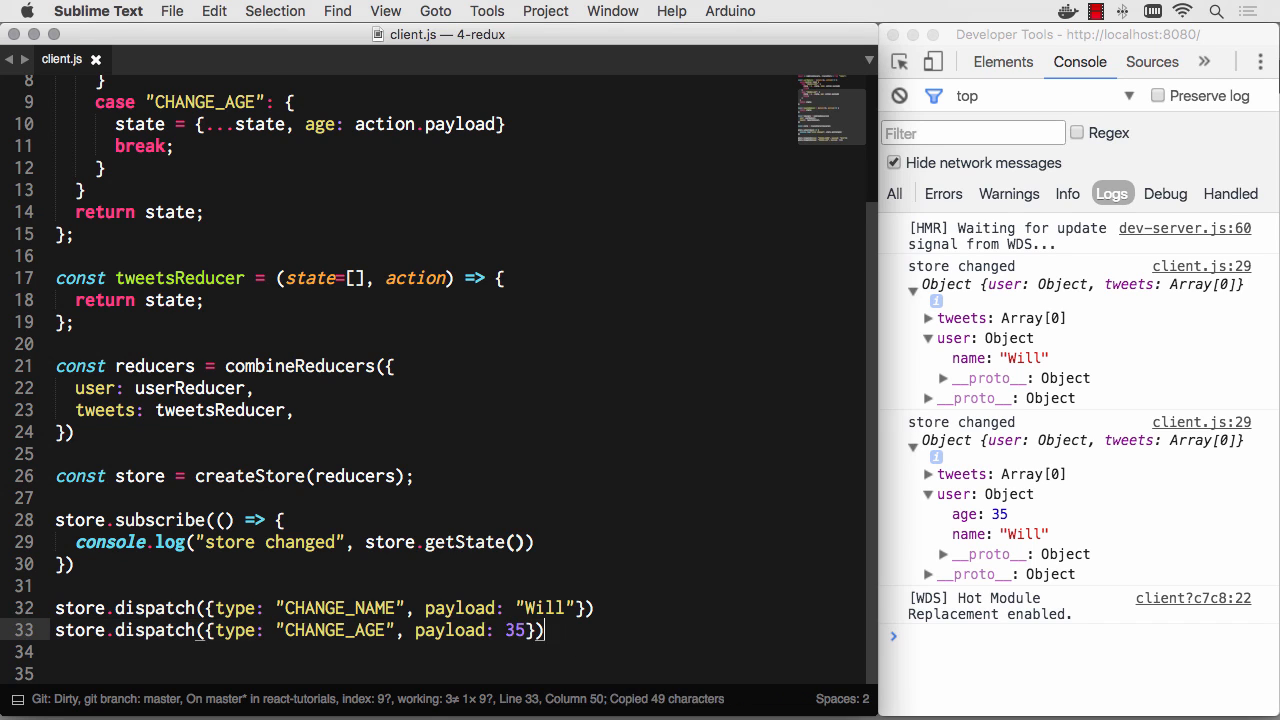
Add a CHANGE_AGE dispatch with payload 36 and expand the resulting logged states
type("store.dispatch({type: \"CHANGE_AGE\", payload: 36})")
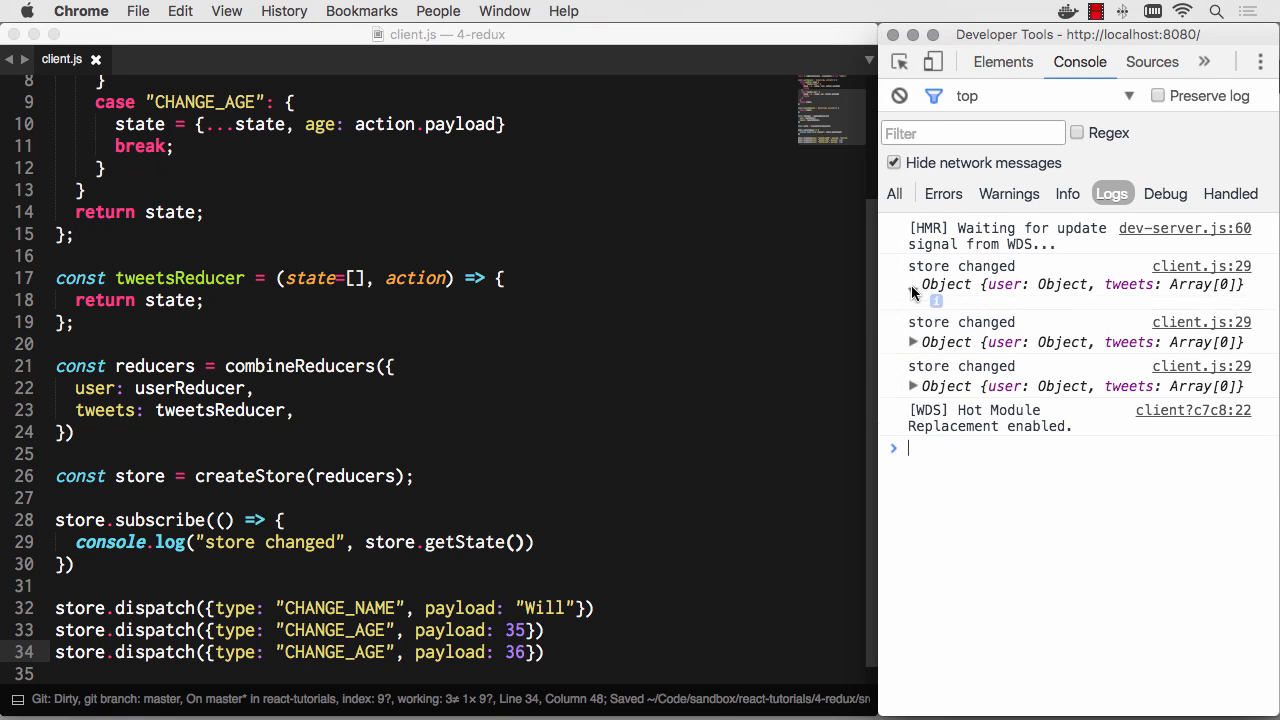
left_click(912, 284)
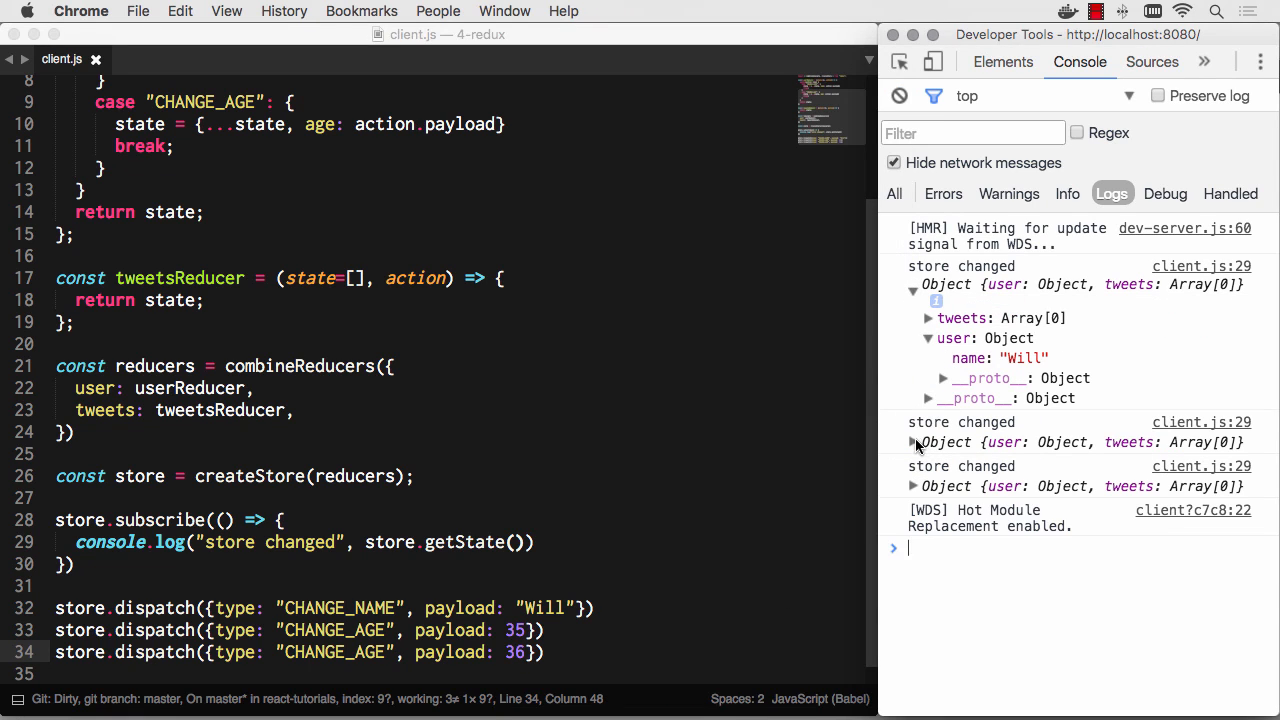
left_click(913, 442)
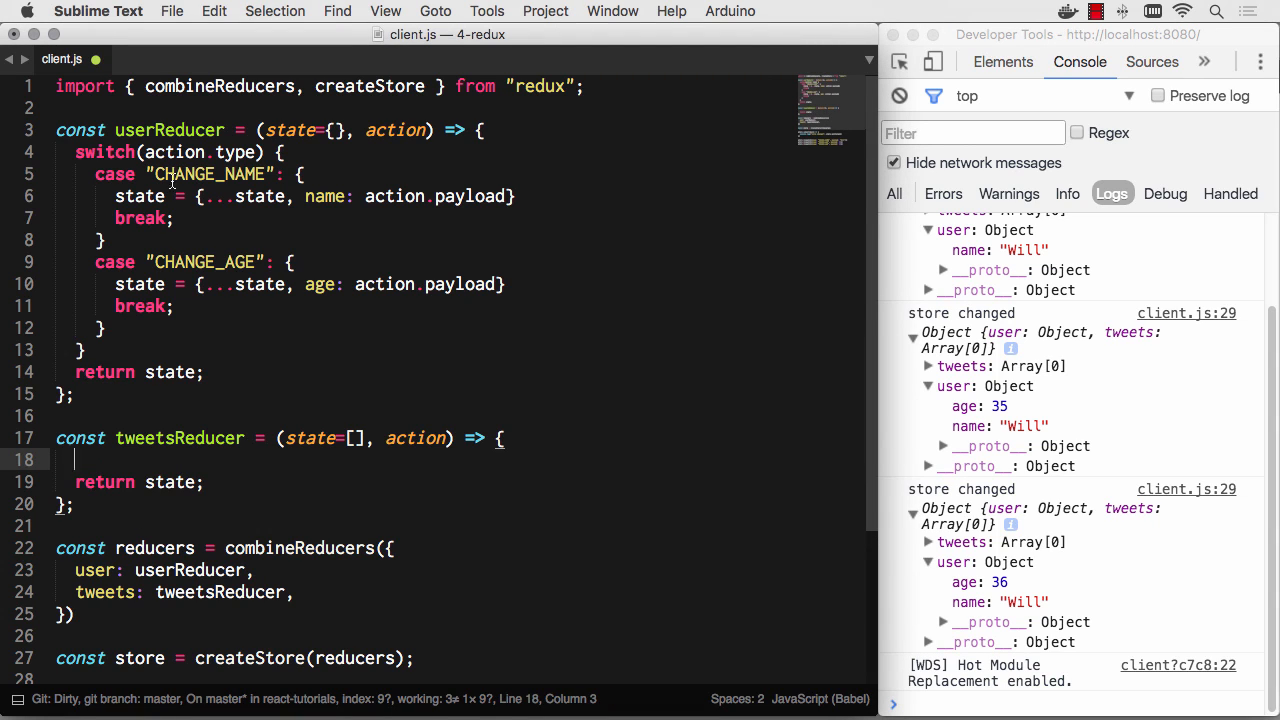
double_click(205, 173)
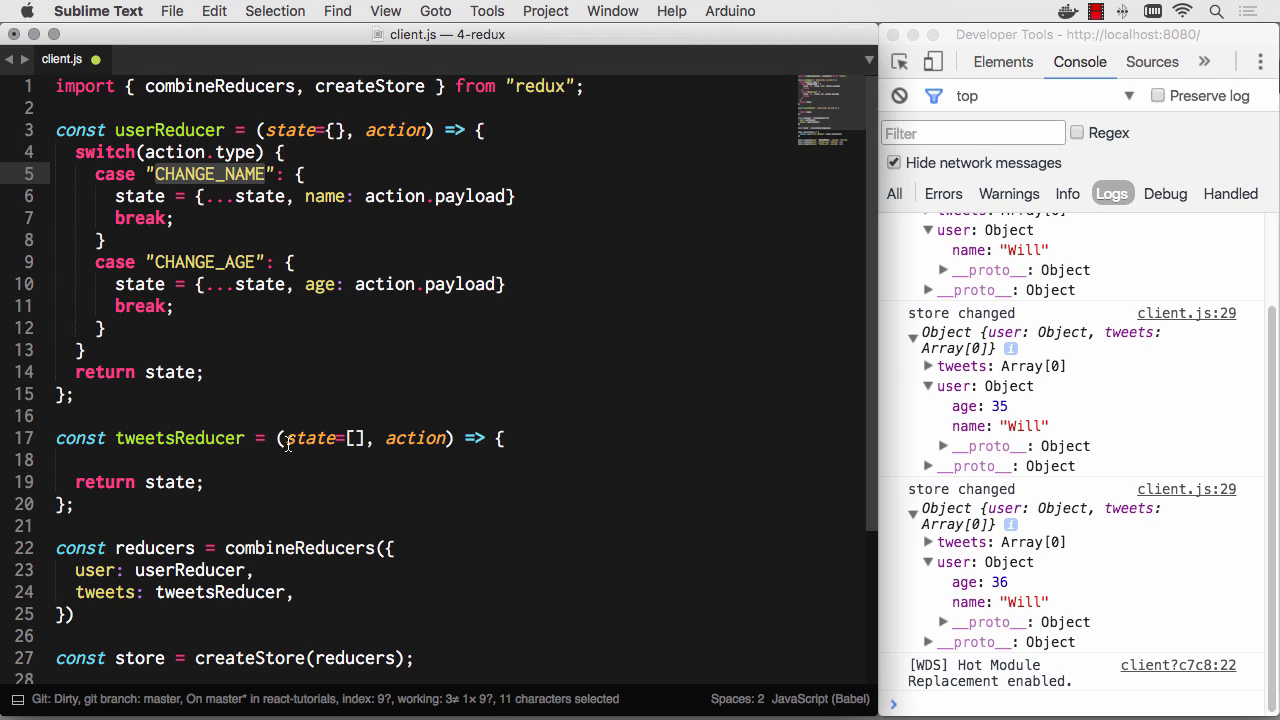
left_click(193, 458)
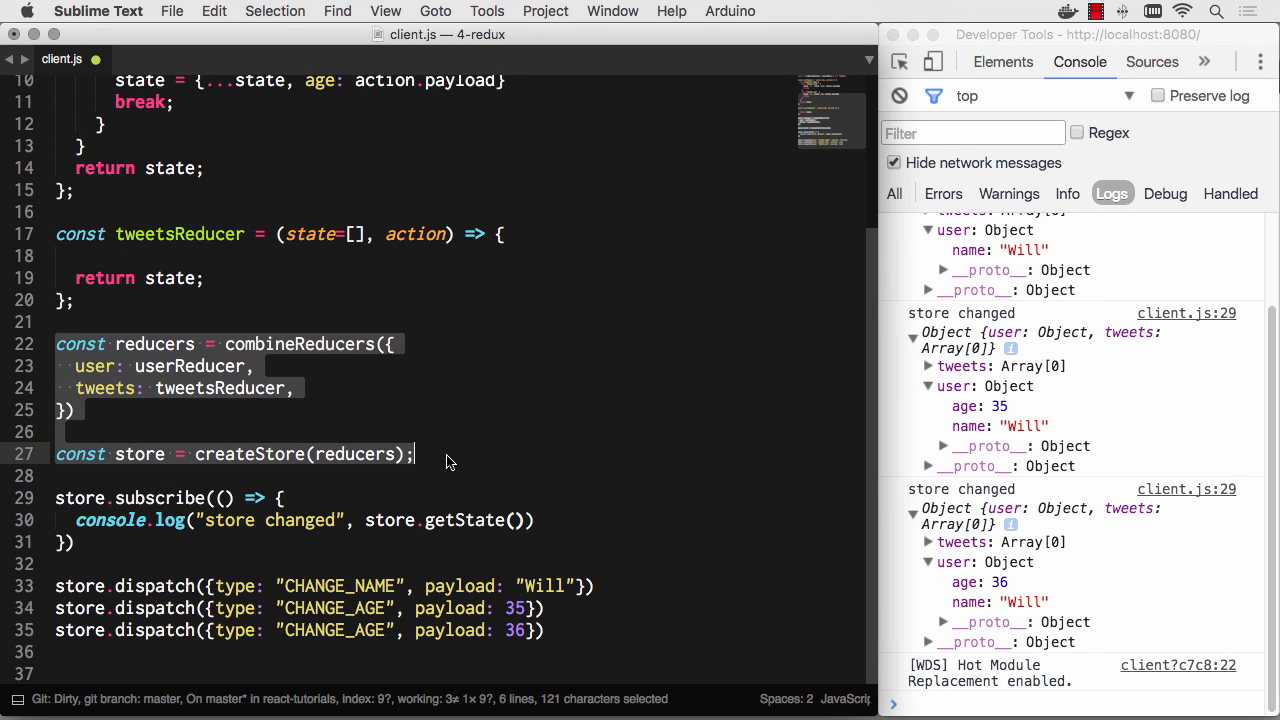
left_click(413, 454)
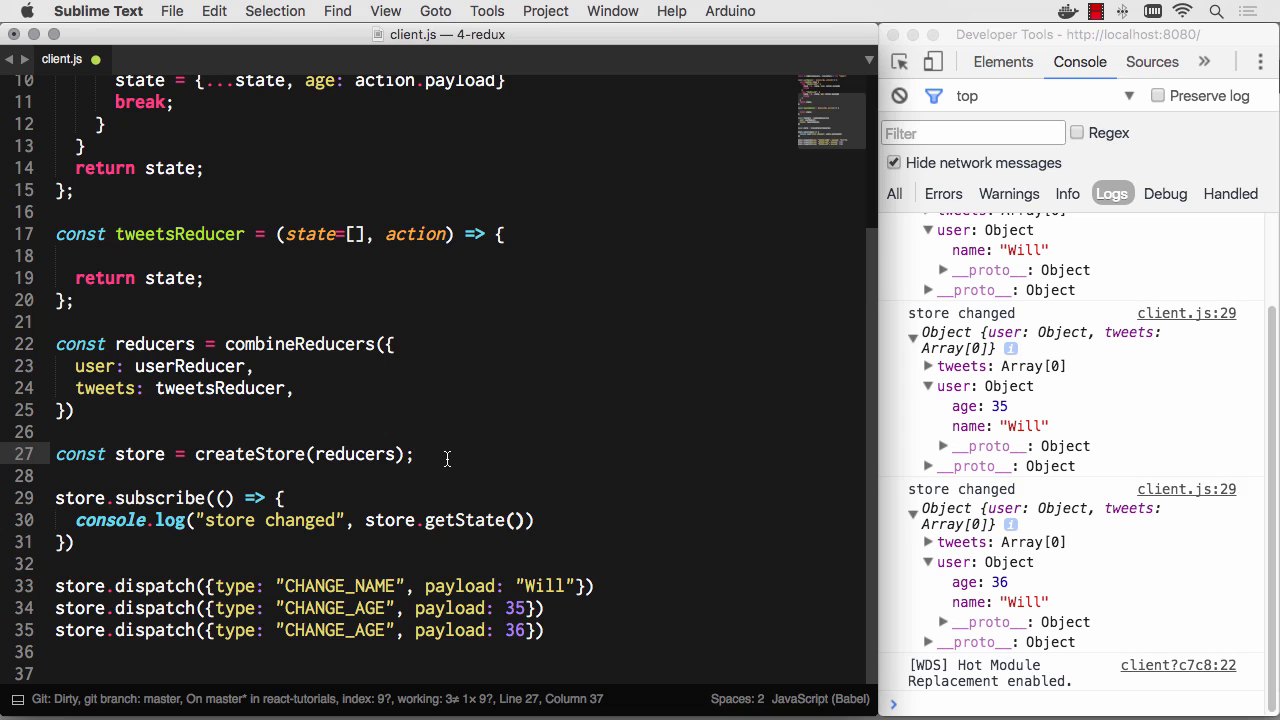